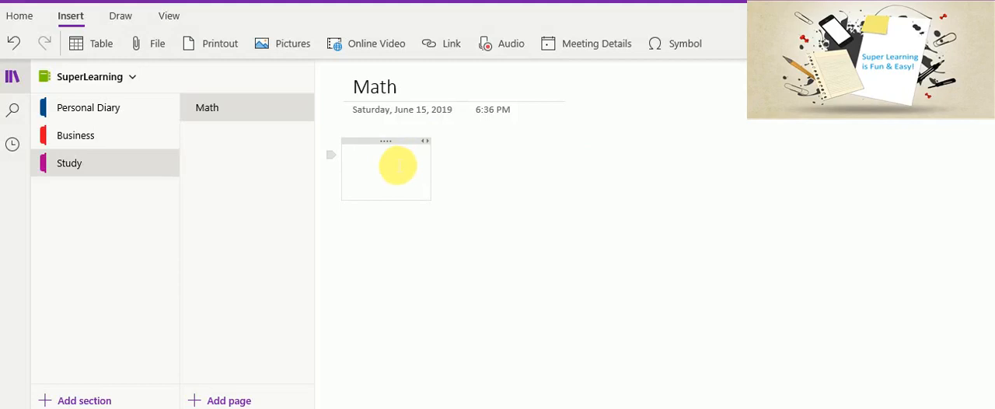
# Step: Click into the Math page's note and toggle the section and page lists
pyautogui.click(358, 154)
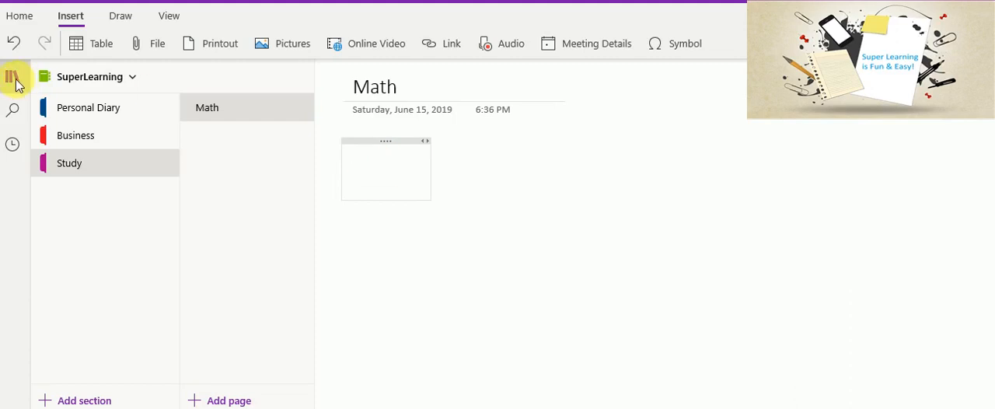
pyautogui.click(13, 76)
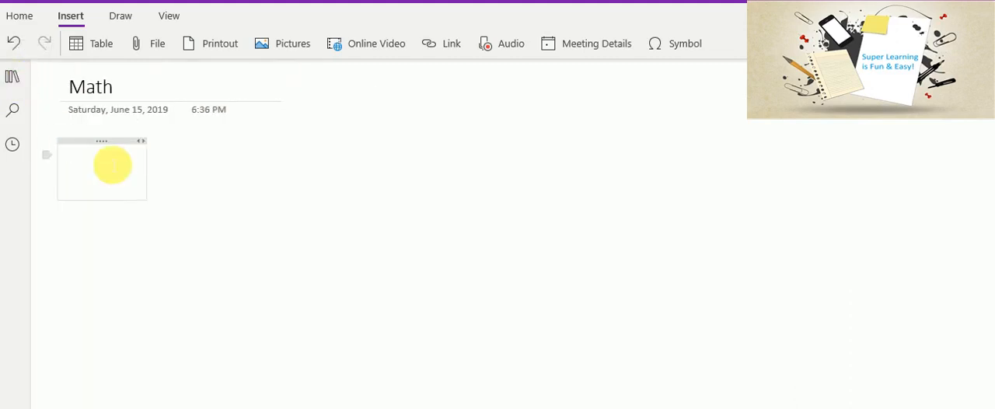
pyautogui.click(77, 154)
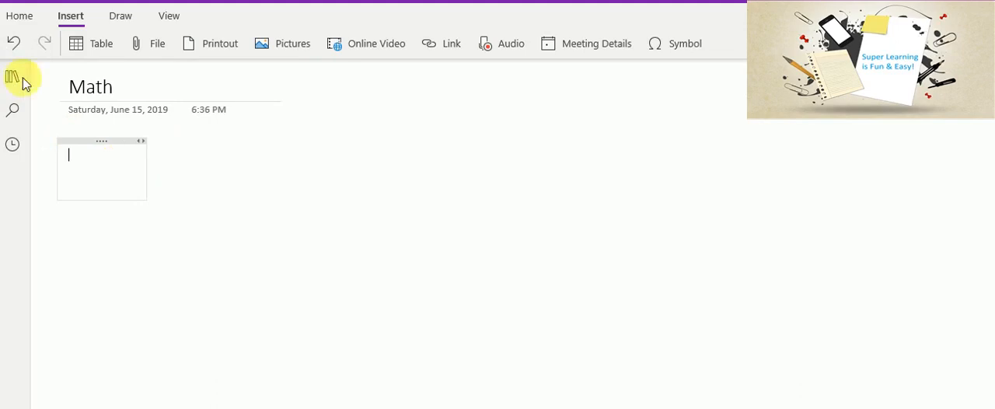
pyautogui.click(12, 78)
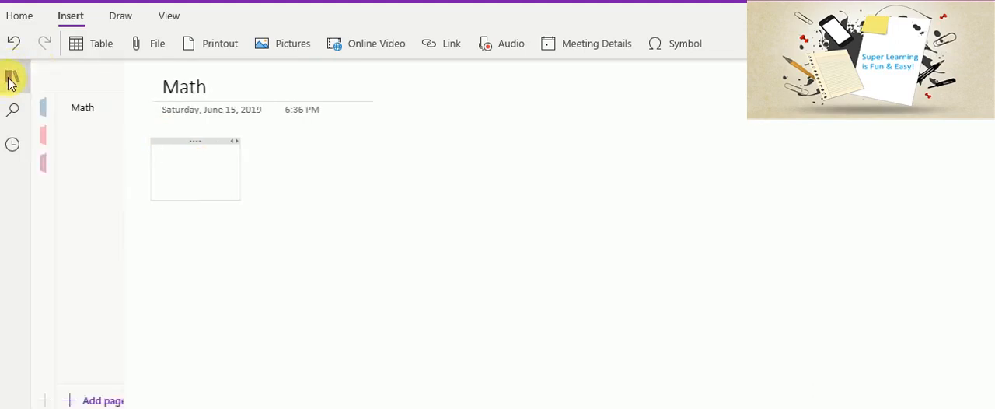
pyautogui.click(11, 77)
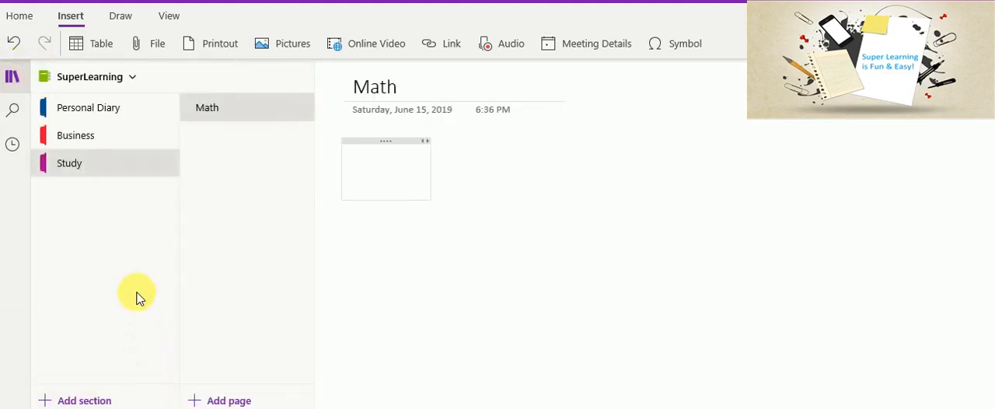
pyautogui.moveTo(133, 290)
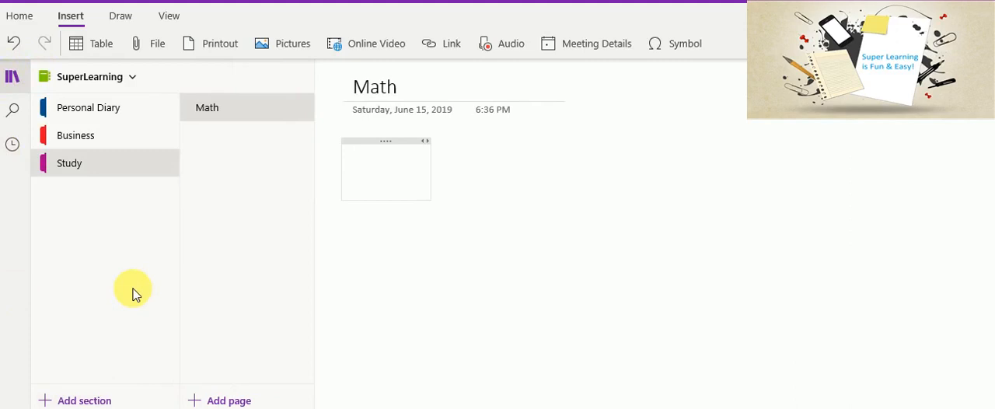
pyautogui.moveTo(105, 372)
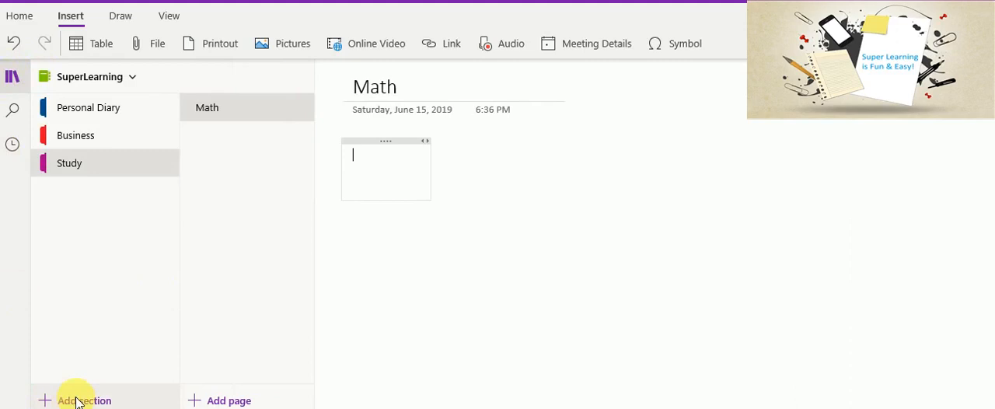
pyautogui.moveTo(77, 401)
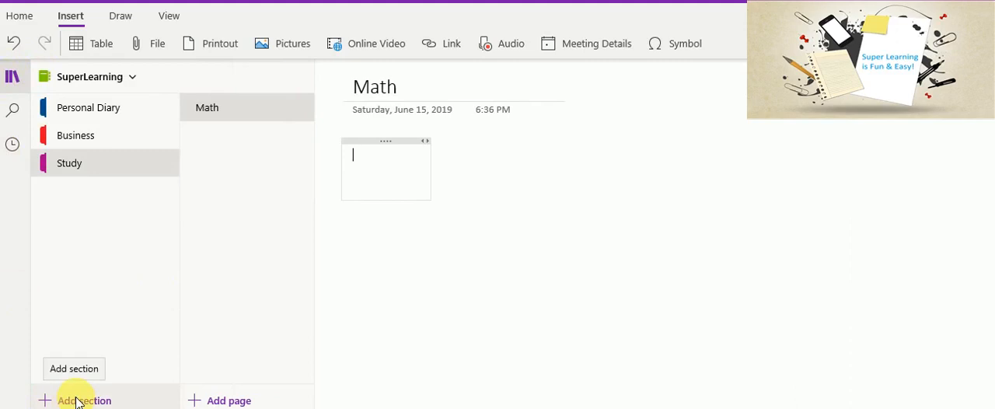
pyautogui.moveTo(73, 368)
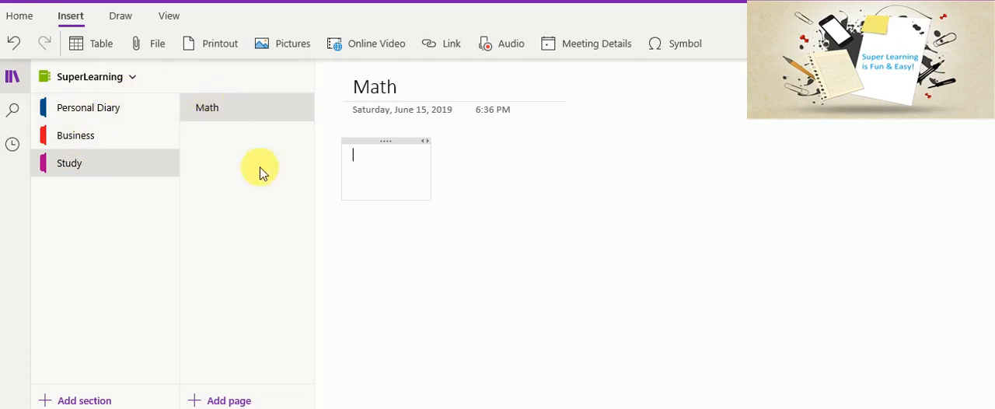
pyautogui.moveTo(228, 400)
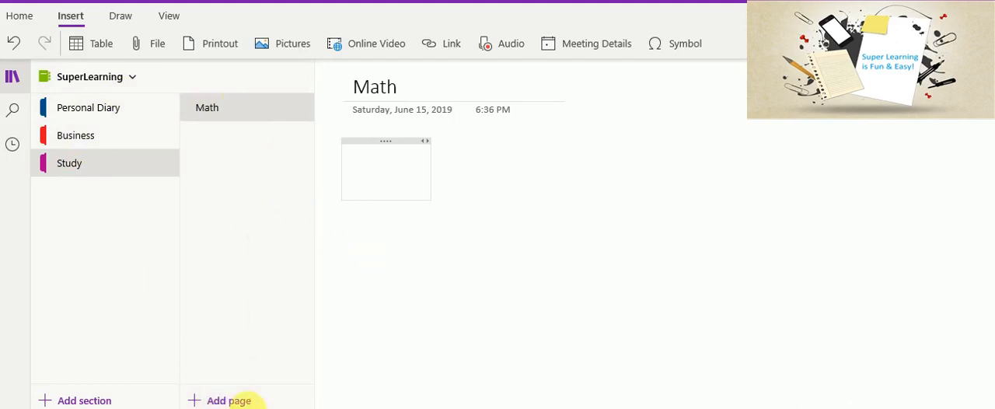
pyautogui.moveTo(161, 140)
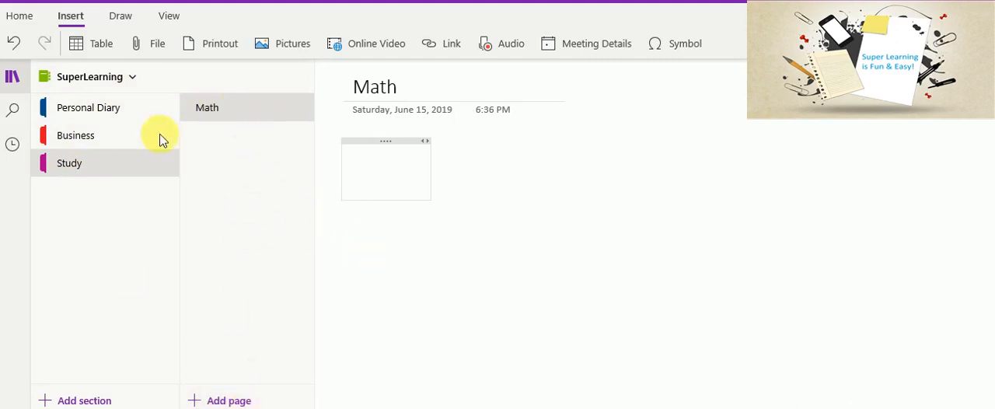
# Step: Visit the Business section, return to Study's Math page, and hide the lists
pyautogui.click(88, 108)
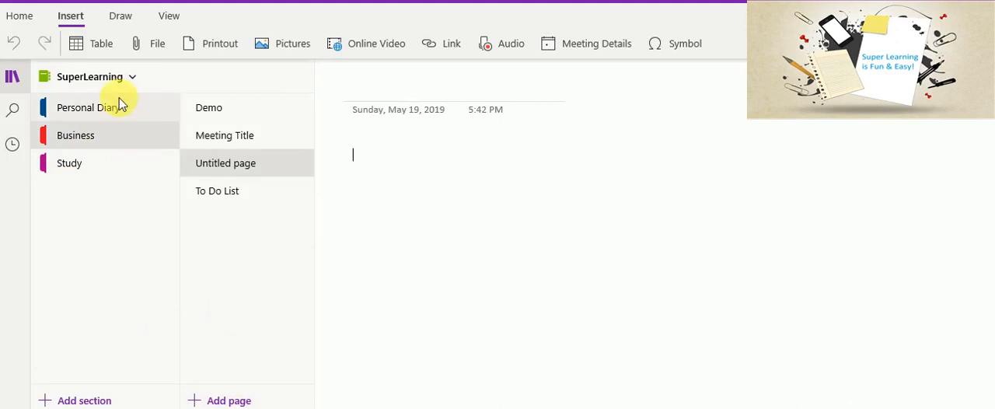
pyautogui.moveTo(208, 358)
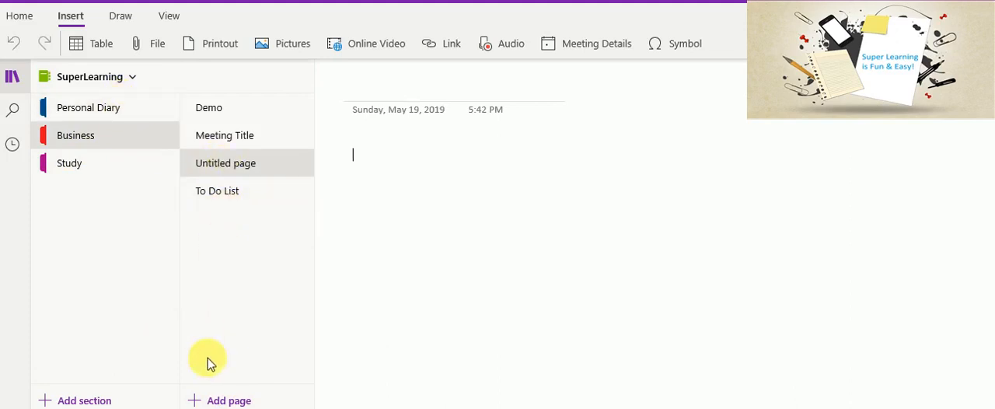
pyautogui.moveTo(81, 166)
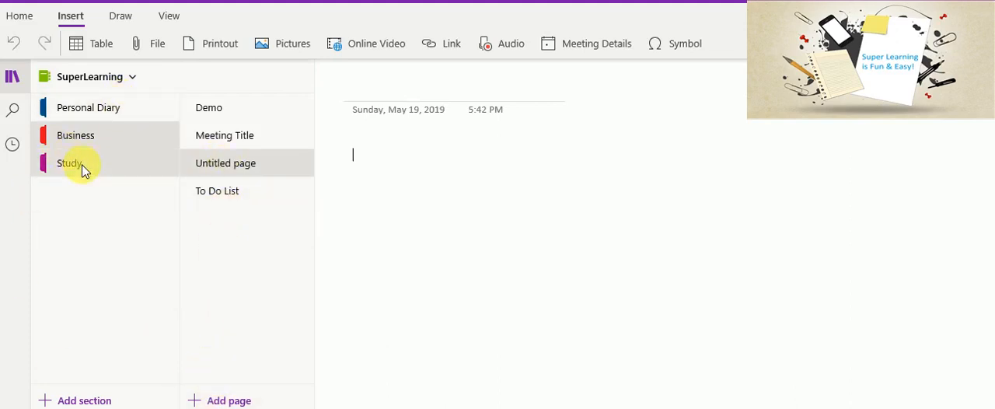
pyautogui.click(70, 163)
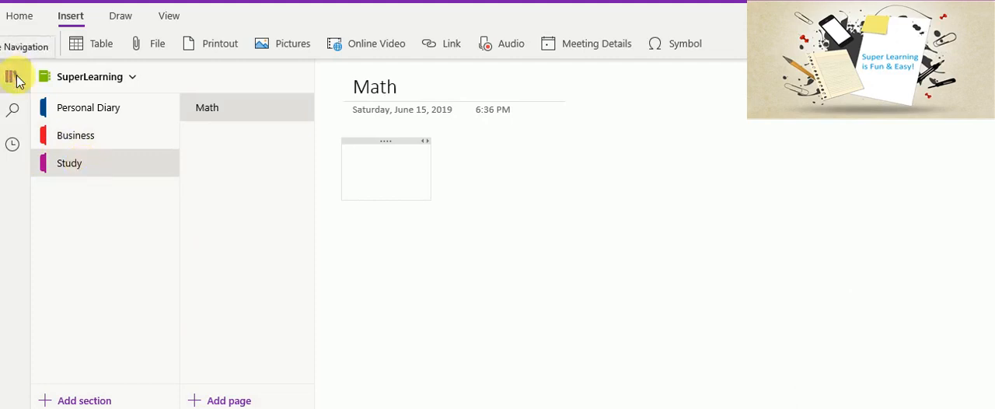
pyautogui.click(11, 76)
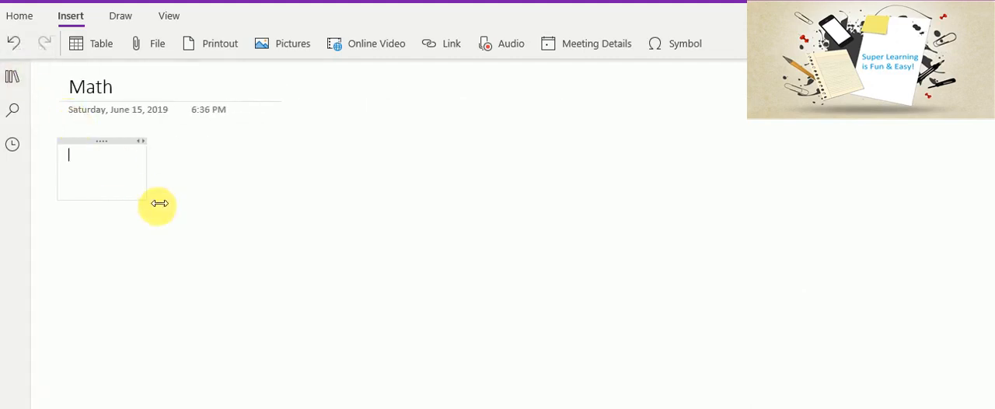
pyautogui.moveTo(425, 249)
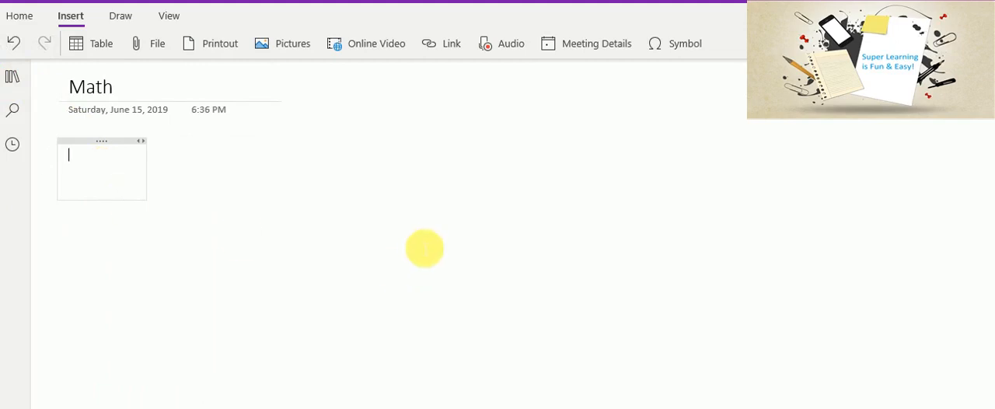
# Step: Type trial expressions 3+4=7 and Sqrt(4)= into the note
pyautogui.write('3+')
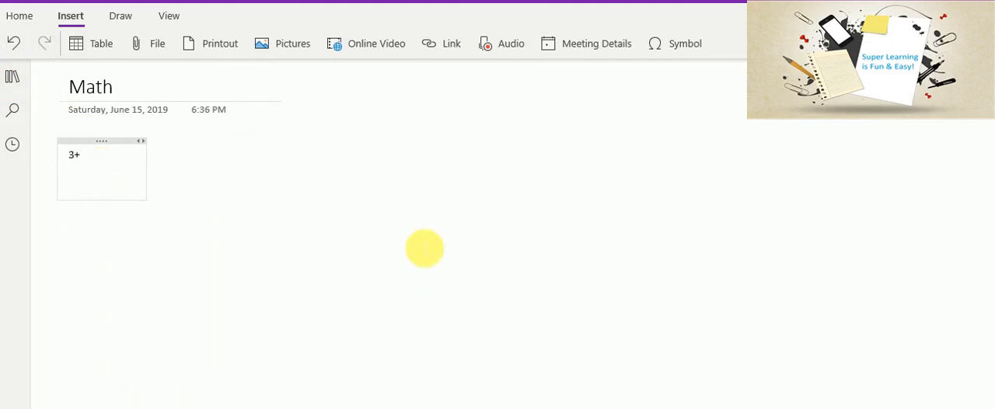
pyautogui.write('4')
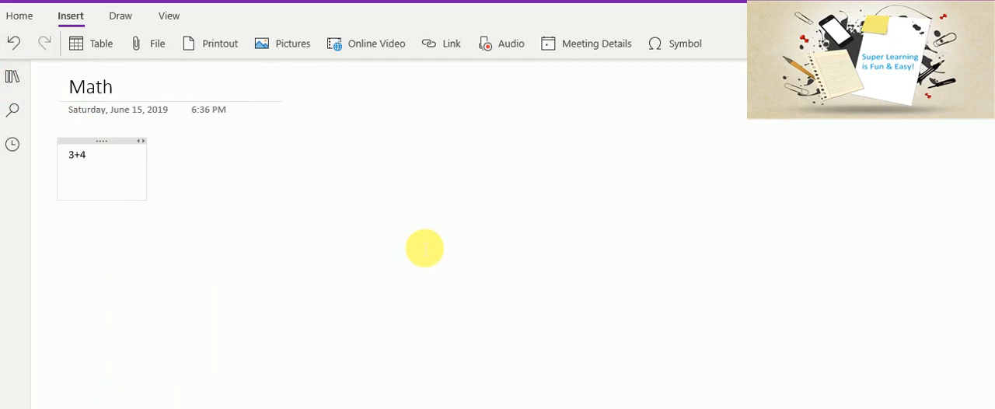
pyautogui.write('=')
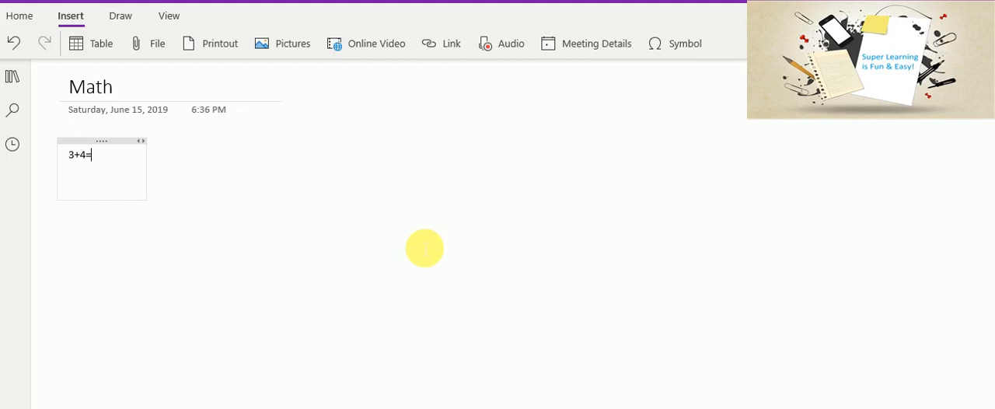
pyautogui.write('7')
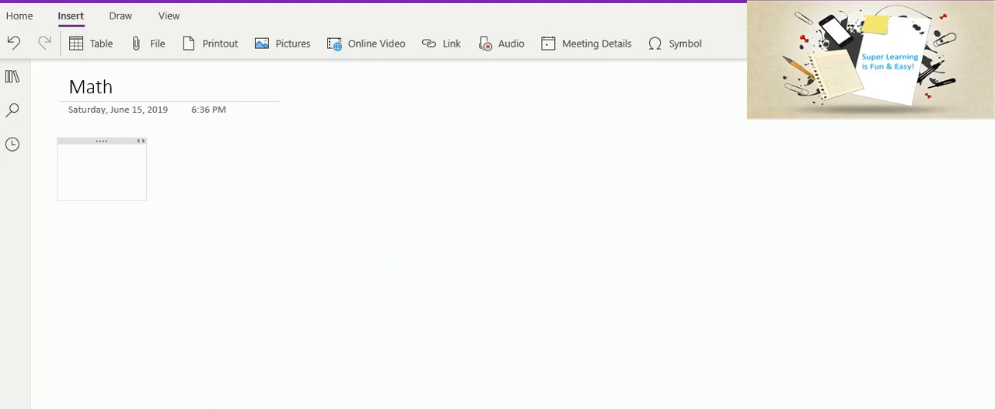
pyautogui.write('Q')
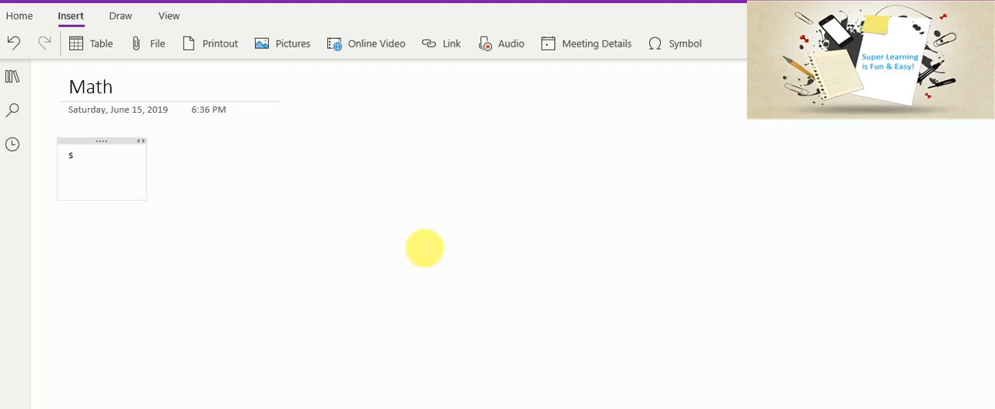
pyautogui.write('q')
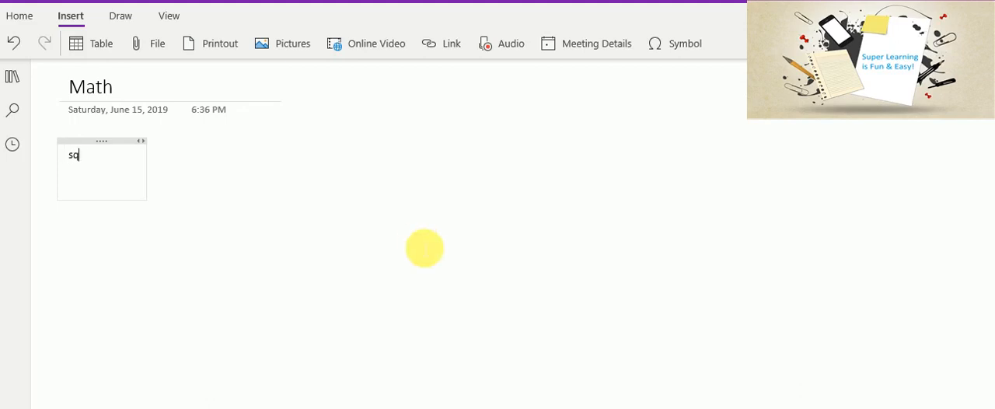
pyautogui.write('Sqrt(')
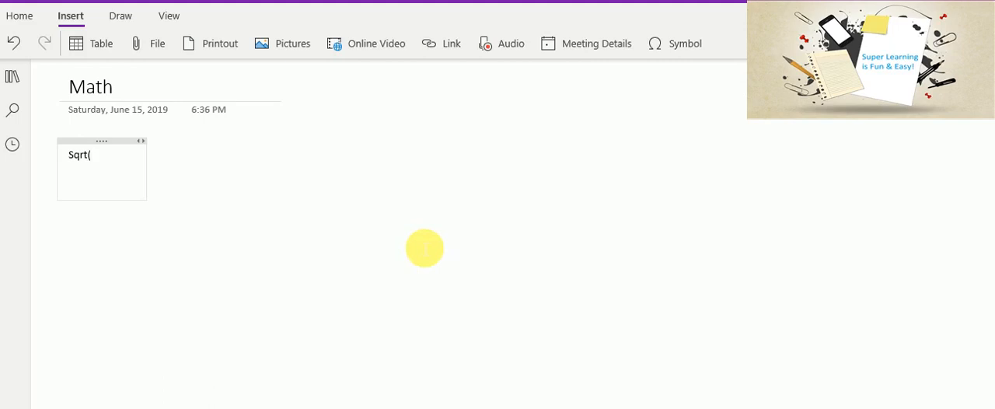
pyautogui.write('4')
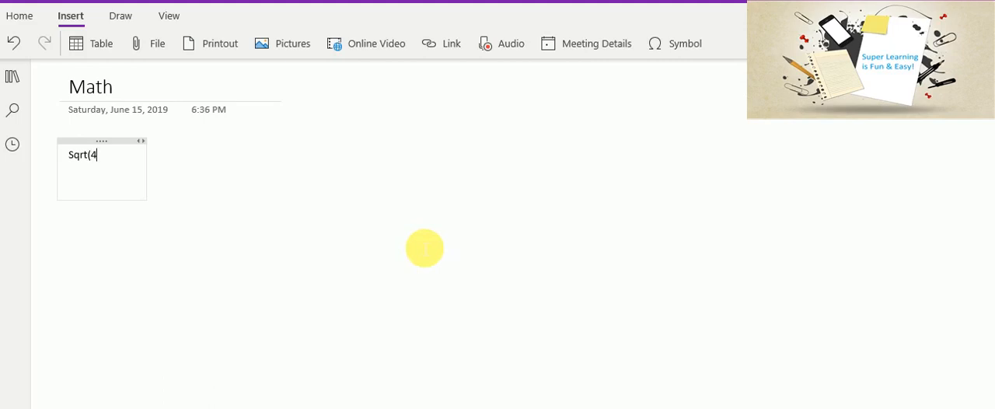
pyautogui.write(')=')
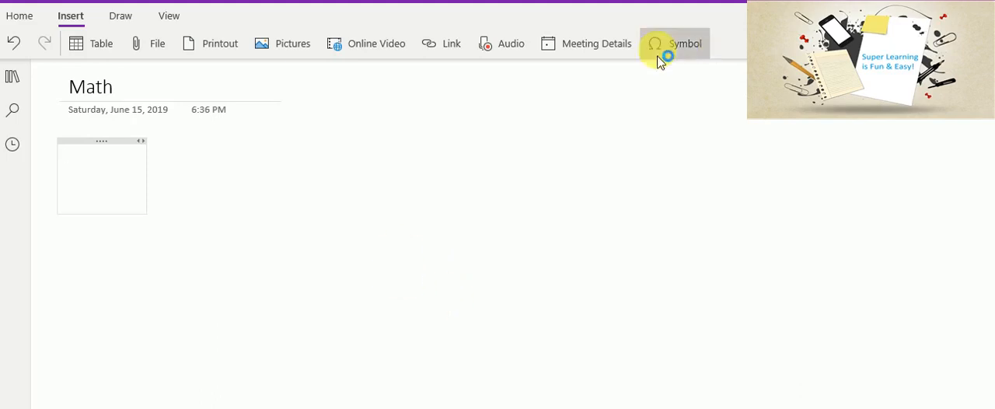
# Step: Insert π, type *4, and press Enter to compute 12.56637061435917, then select that line
pyautogui.click(674, 43)
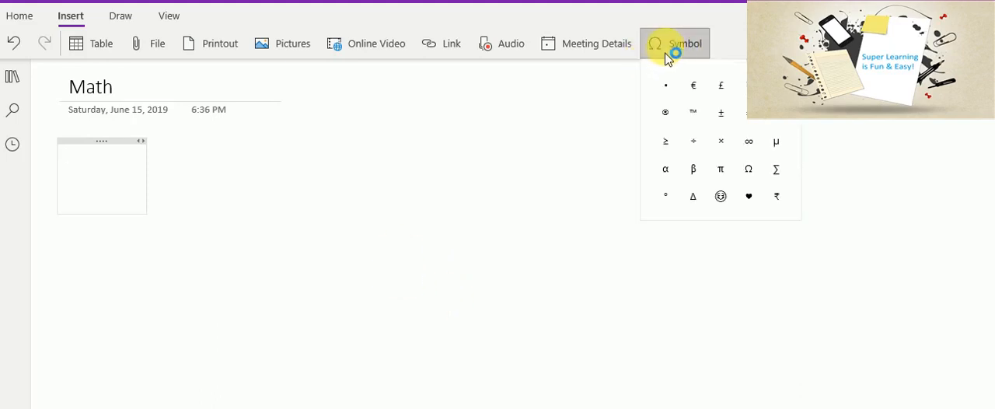
pyautogui.moveTo(721, 168)
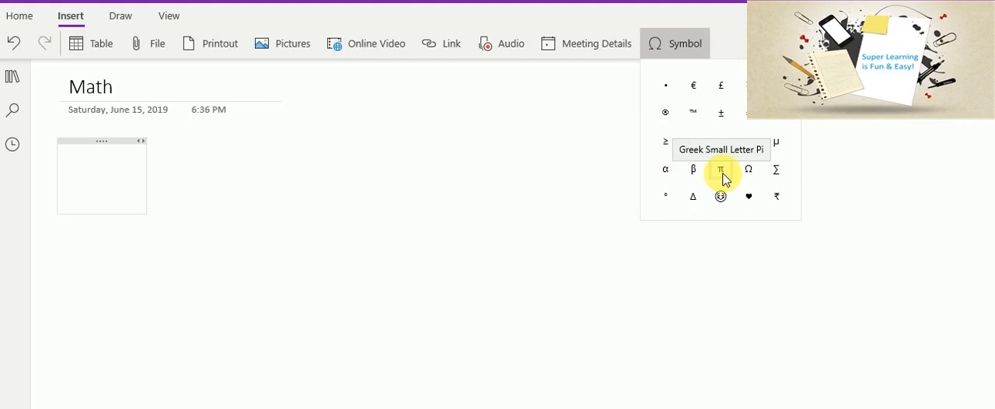
pyautogui.click(720, 169)
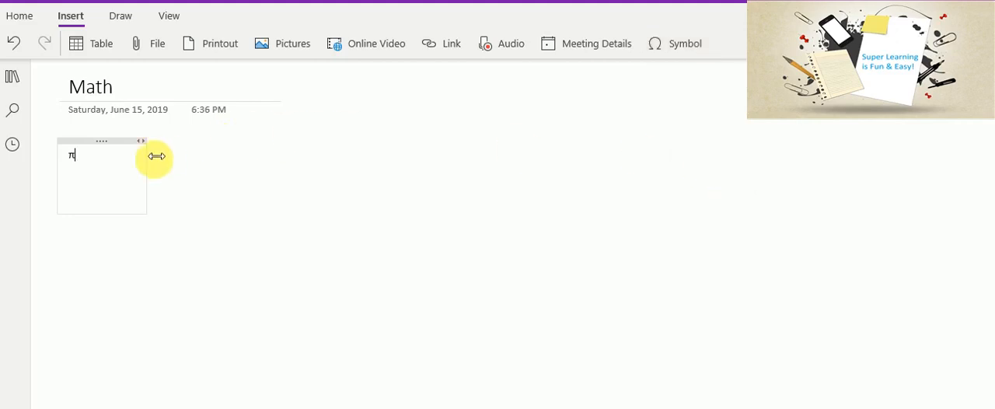
pyautogui.write('*')
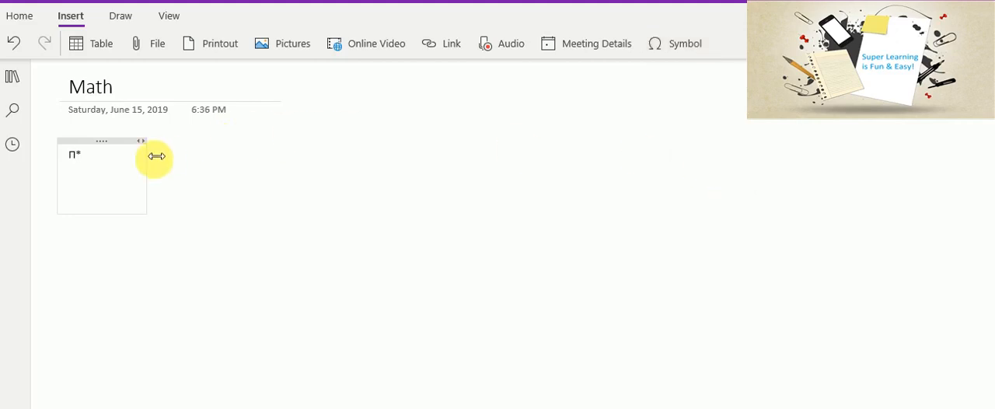
pyautogui.write('4')
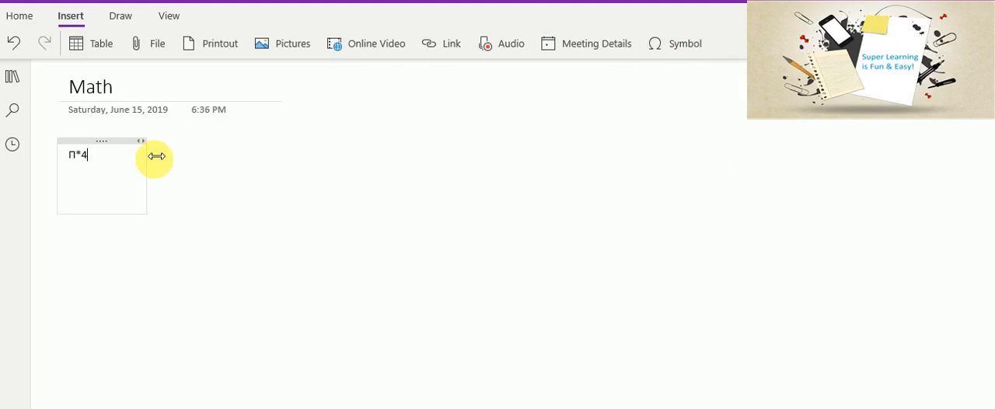
pyautogui.press('Enter')
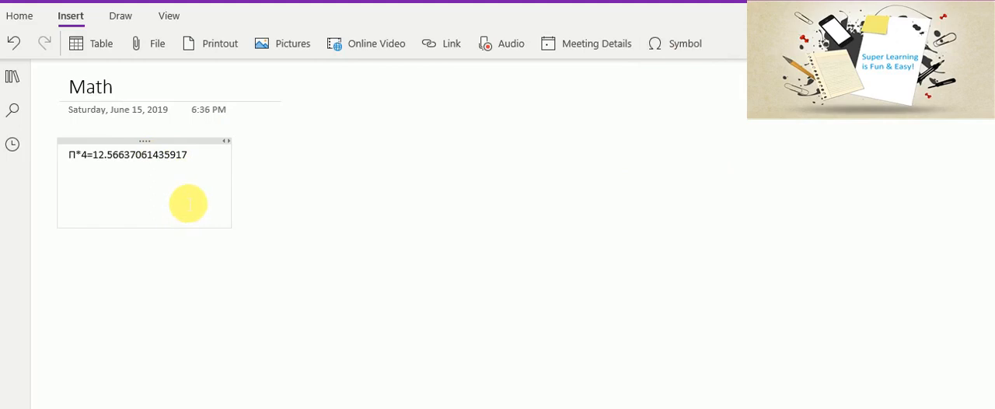
pyautogui.tripleClick(128, 154)
pyautogui.write('5')
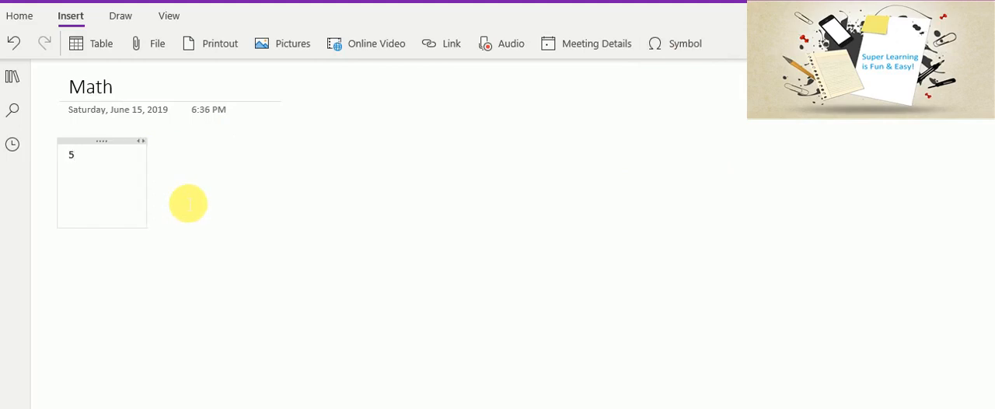
# Step: Type 12/3= to get 4, then select that calculation for removal
pyautogui.write('1')
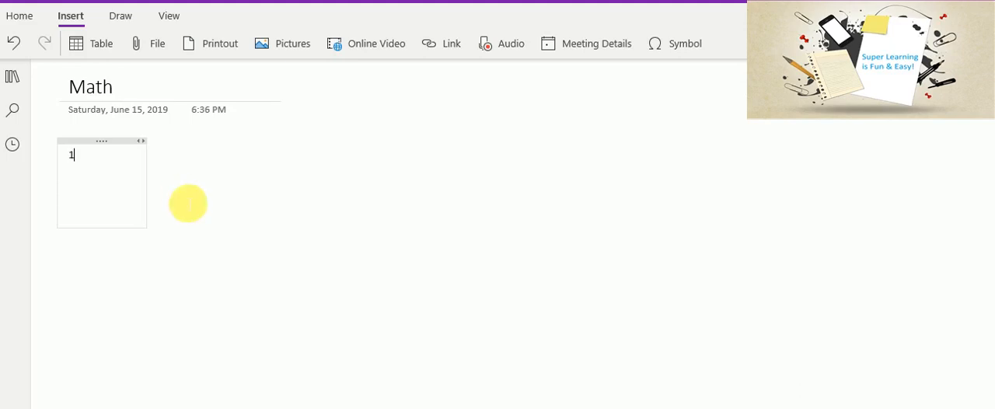
pyautogui.write('2/3')
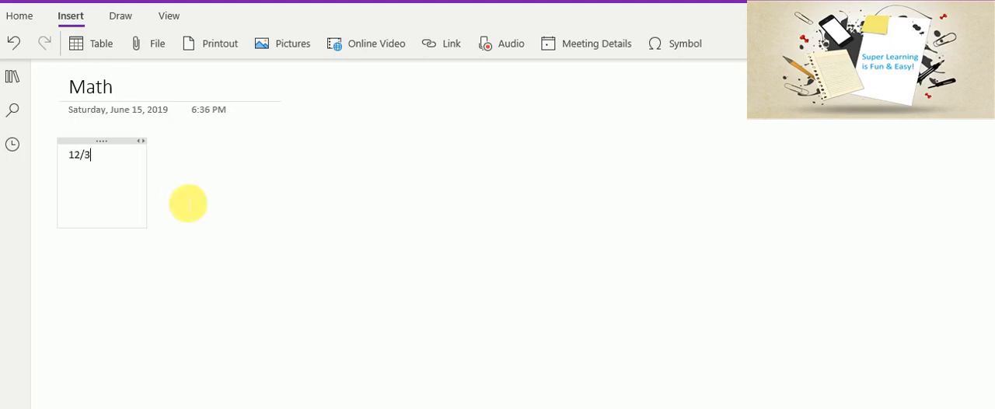
pyautogui.write('=')
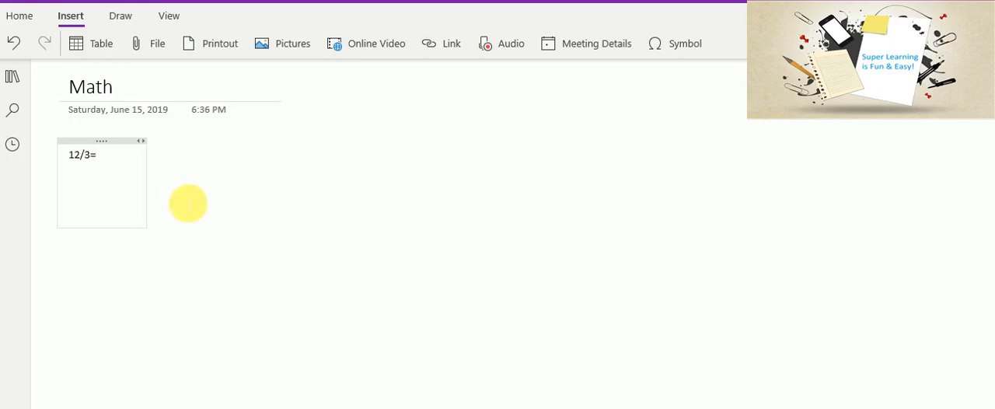
pyautogui.write('4')
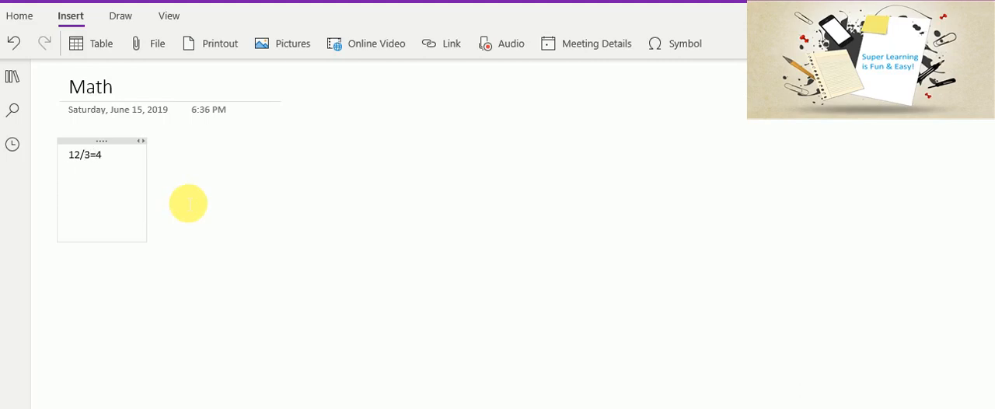
pyautogui.doubleClick(85, 155)
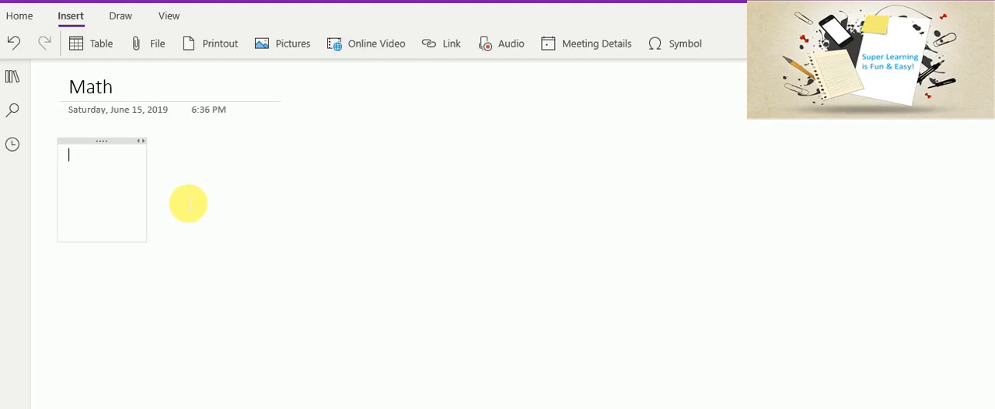
pyautogui.moveTo(157, 179)
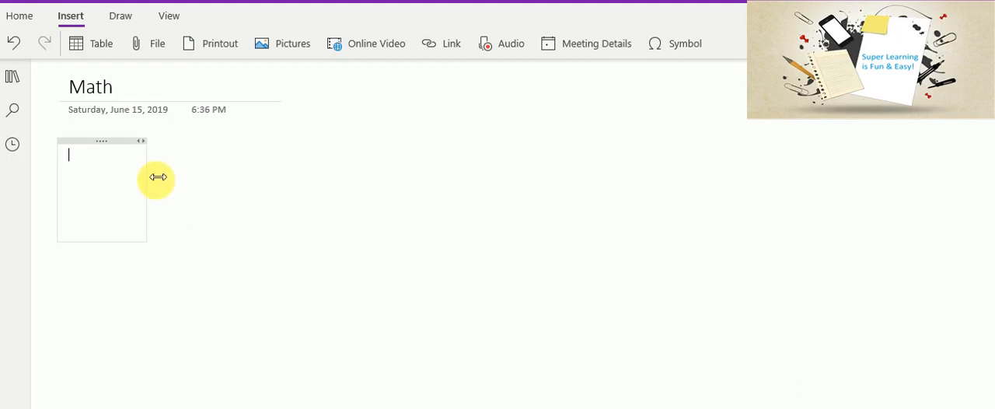
pyautogui.moveTo(126, 173)
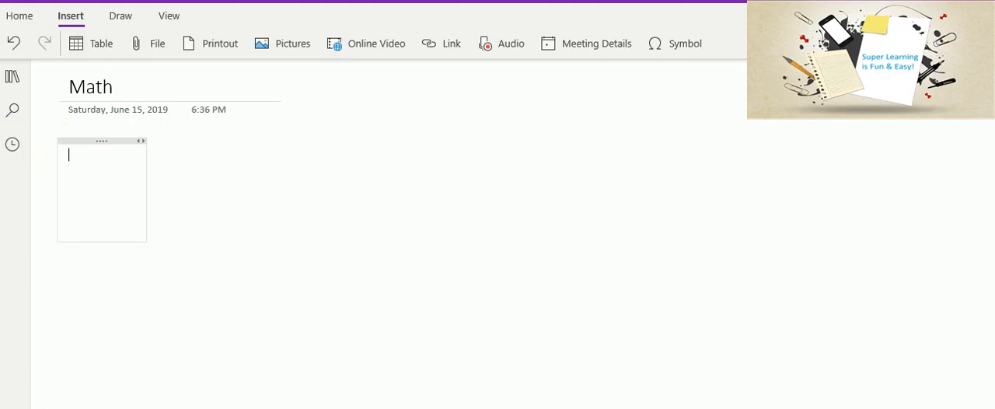
# Step: Use the Draw tab's black pen to handwrite (x+2)^2 = 5 below the title
pyautogui.click(120, 16)
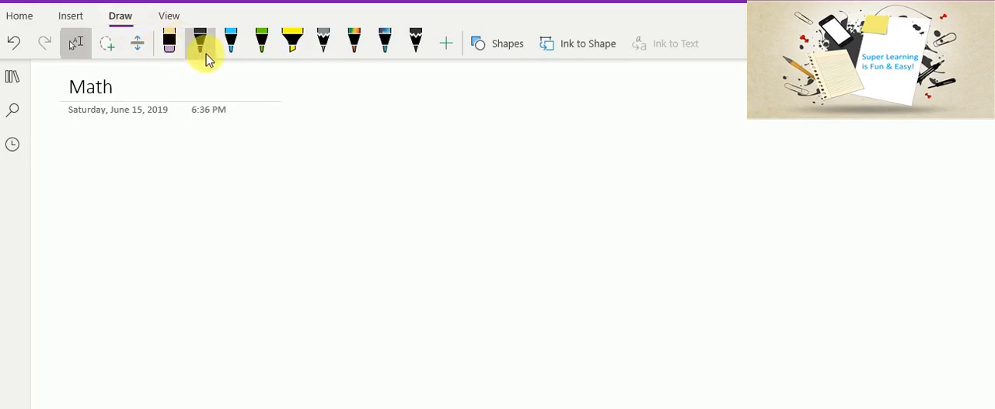
pyautogui.click(200, 41)
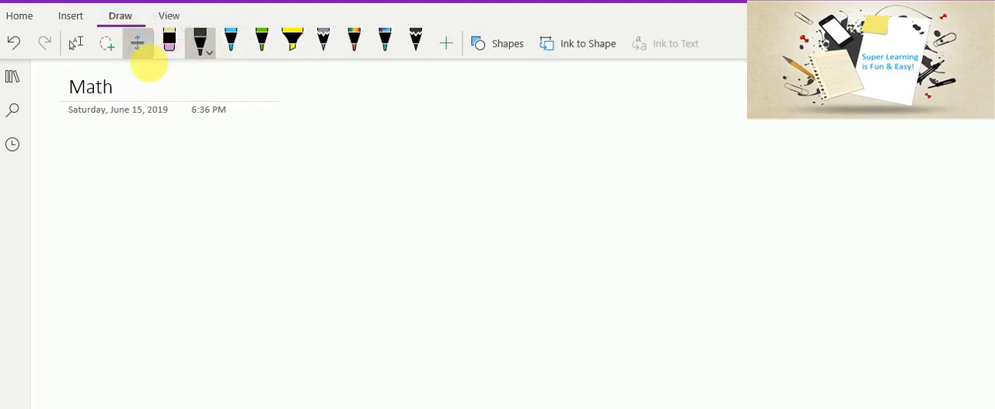
pyautogui.moveTo(135, 164)
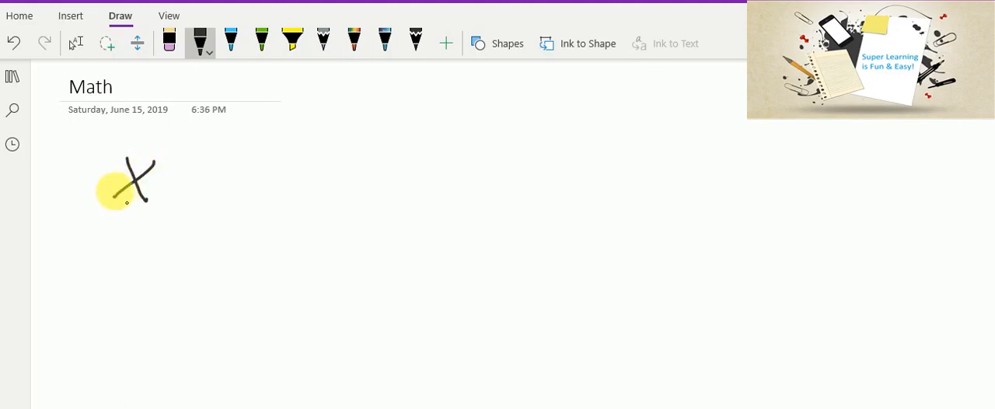
pyautogui.moveTo(188, 159); pyautogui.dragTo(188, 203)
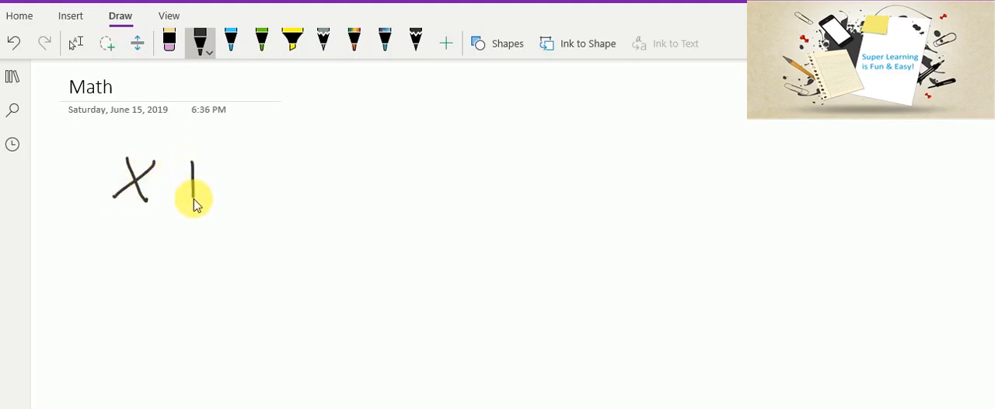
pyautogui.moveTo(179, 179); pyautogui.dragTo(217, 179)
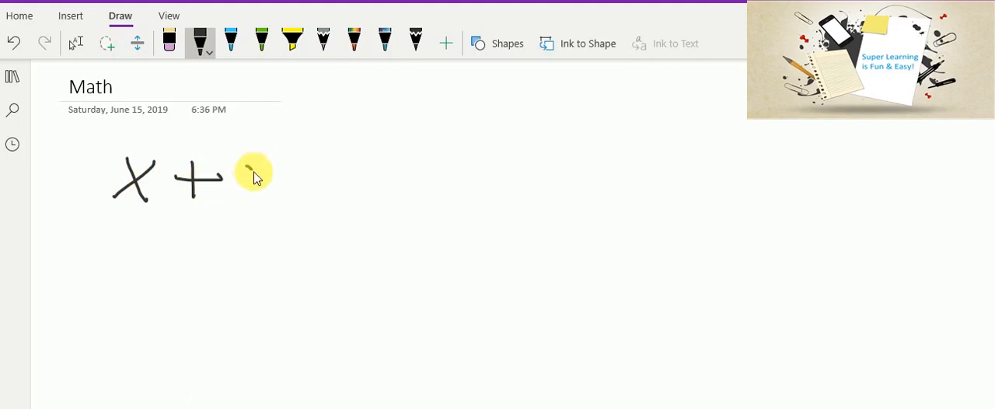
pyautogui.moveTo(238, 168); pyautogui.dragTo(291, 202)
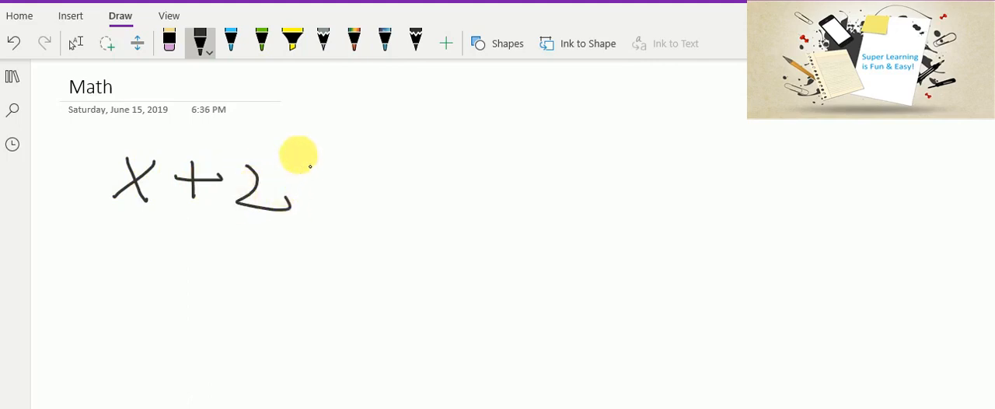
pyautogui.moveTo(300, 148); pyautogui.dragTo(284, 214)
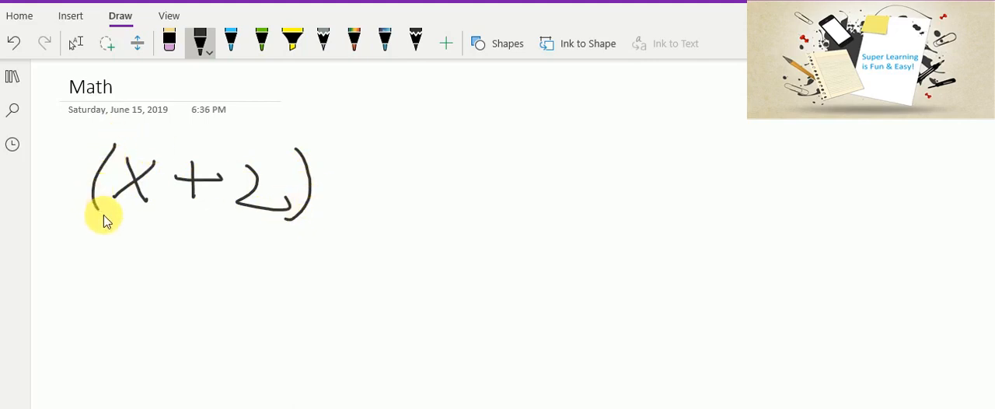
pyautogui.moveTo(315, 143)
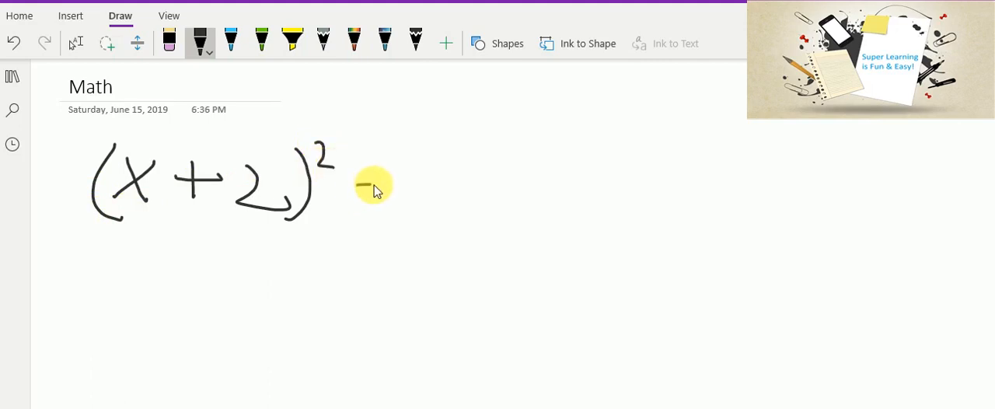
pyautogui.moveTo(354, 190); pyautogui.dragTo(381, 195)
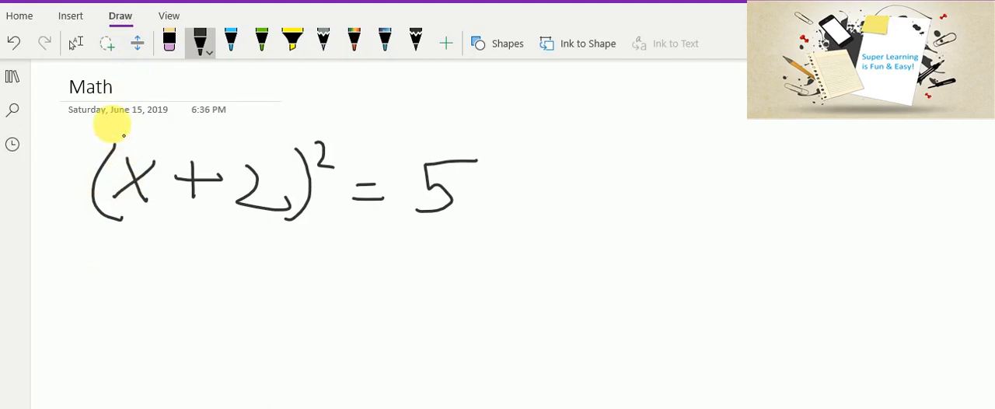
pyautogui.moveTo(57, 140)
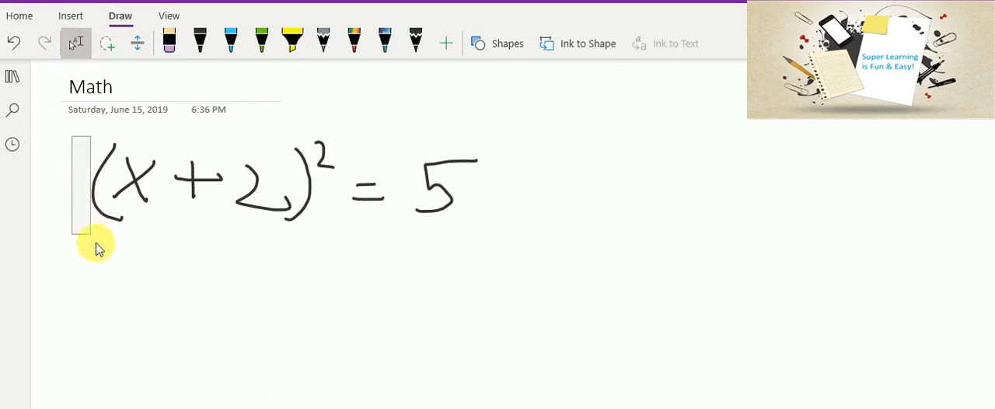
# Step: Drag a selection across the entire handwritten (x+2)^2 = 5 equation
pyautogui.moveTo(96, 249); pyautogui.dragTo(505, 276)
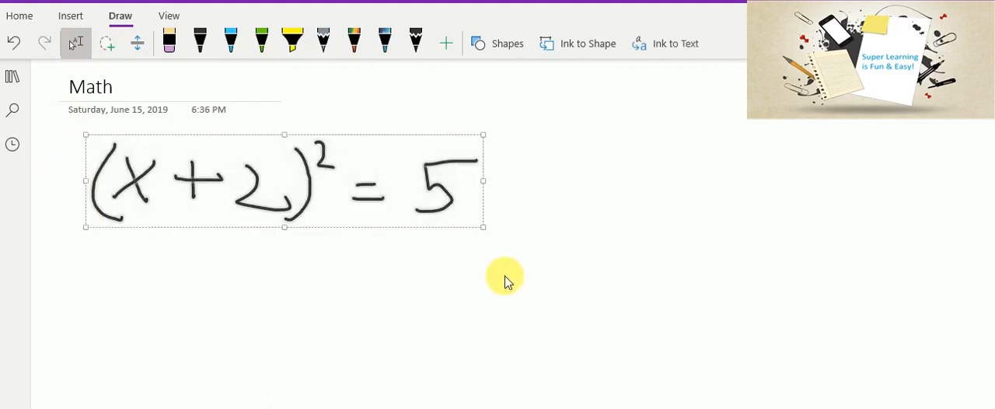
pyautogui.moveTo(614, 69)
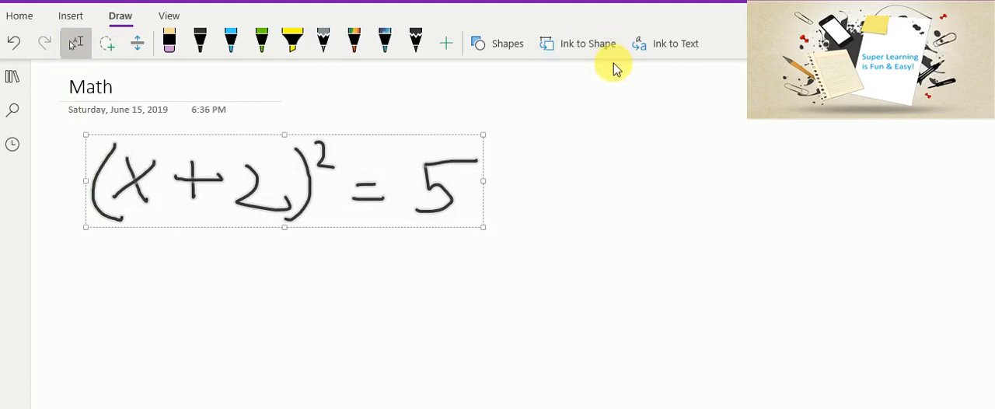
pyautogui.moveTo(670, 58)
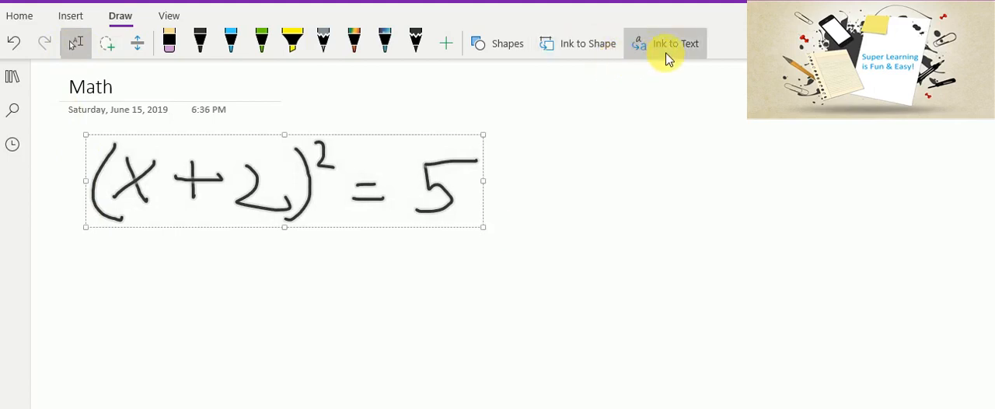
pyautogui.moveTo(425, 280)
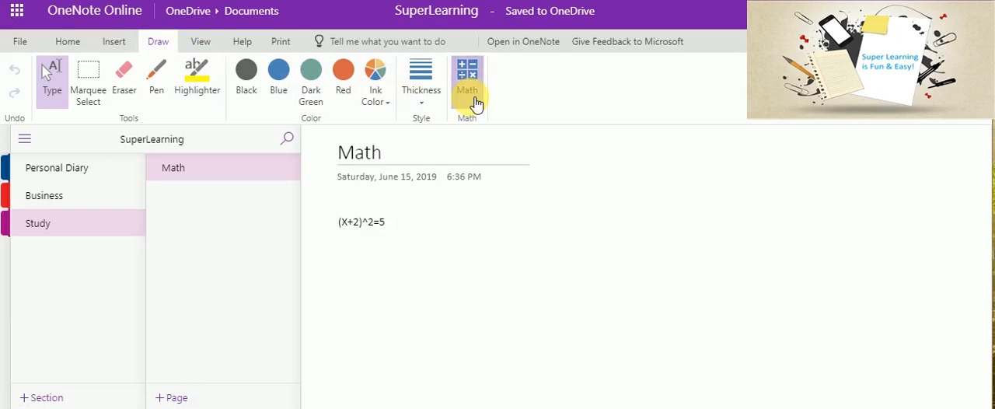
# Step: Open the Math panel, scroll through its getting-started guide, and show the Draw tab
pyautogui.click(467, 74)
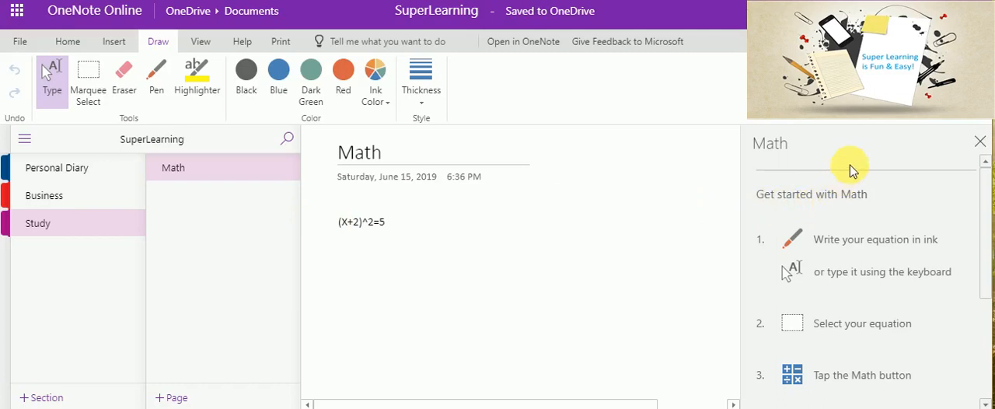
pyautogui.moveTo(340, 231)
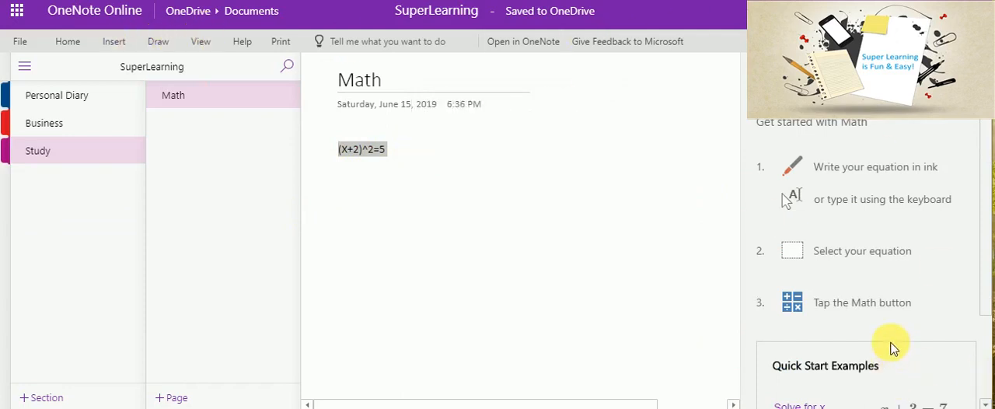
pyautogui.moveTo(893, 346)
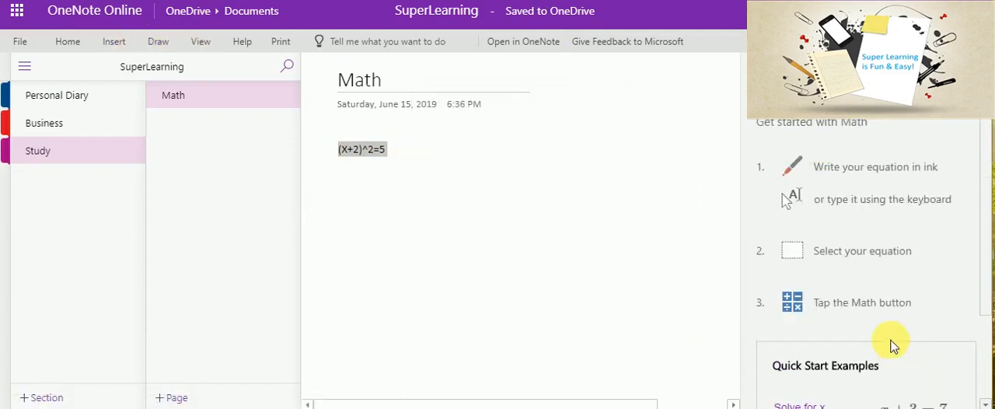
pyautogui.scroll(-3)
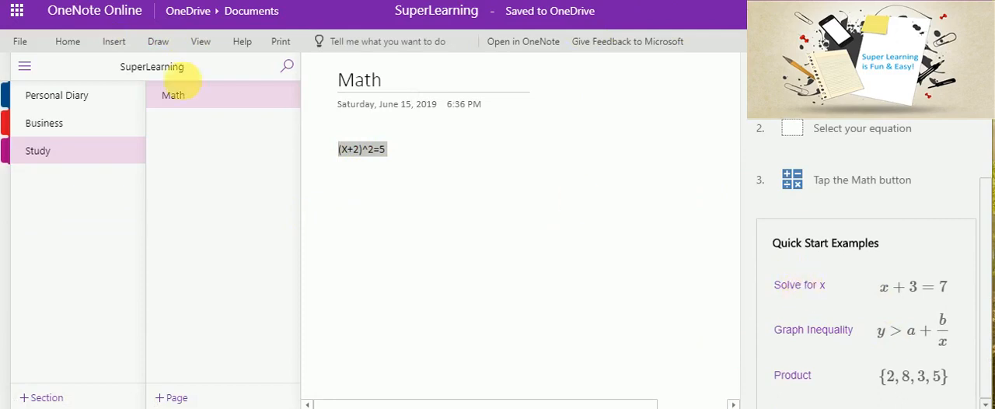
pyautogui.moveTo(158, 41)
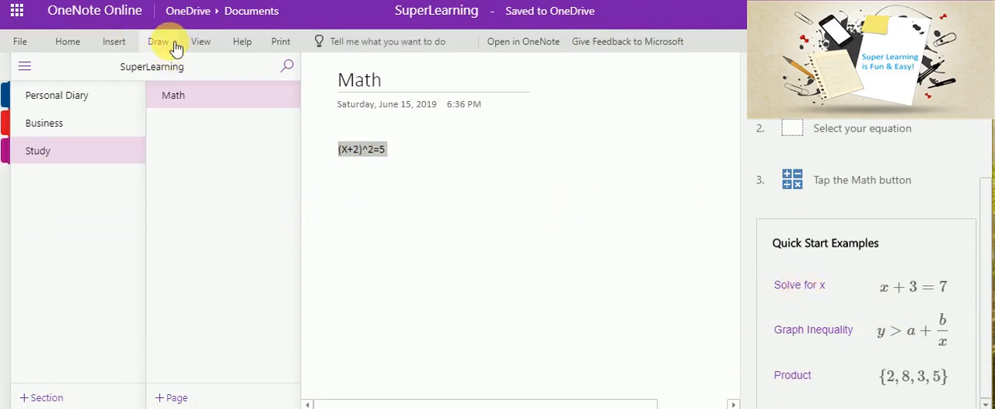
pyautogui.click(158, 41)
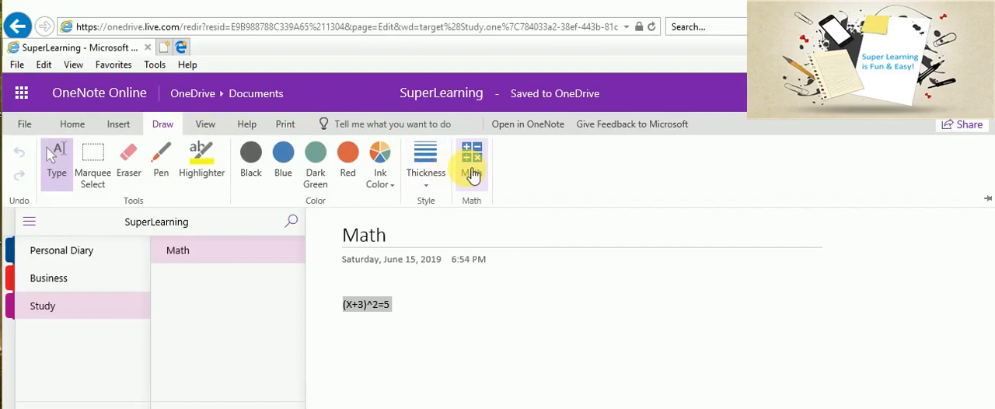
pyautogui.moveTo(482, 179)
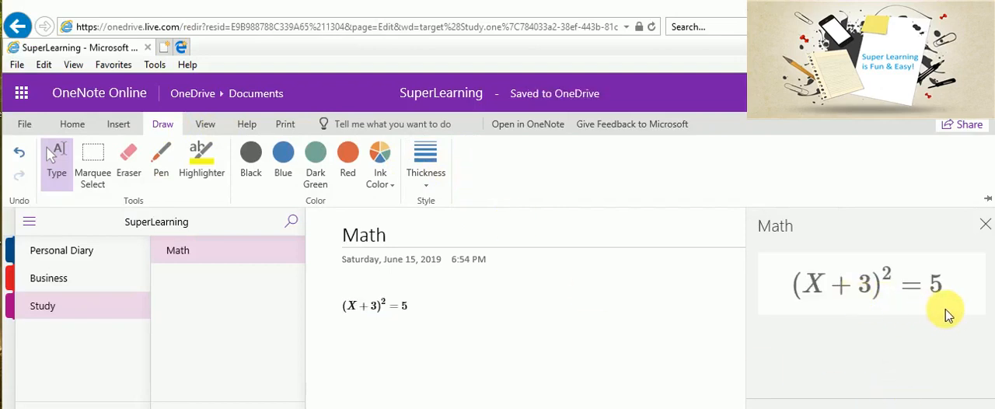
pyautogui.moveTo(889, 336)
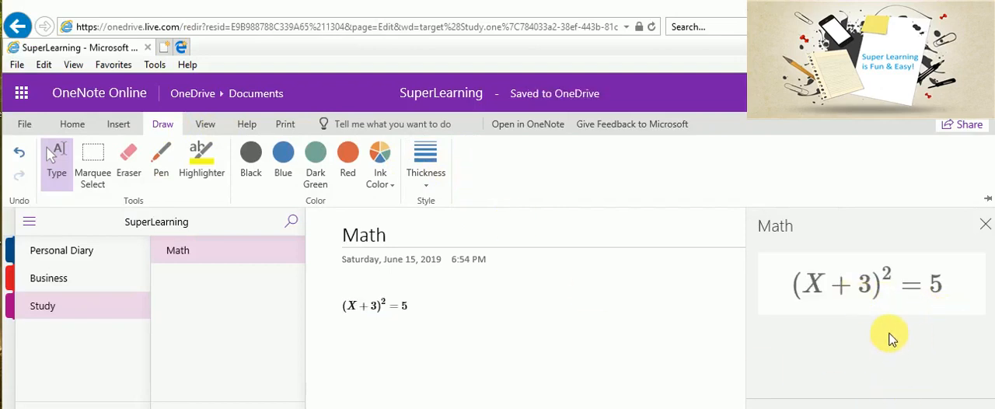
# Step: Collapse the Draw ribbon, leaving formatted (X+3)² = 5 with the Math pane
pyautogui.click(163, 123)
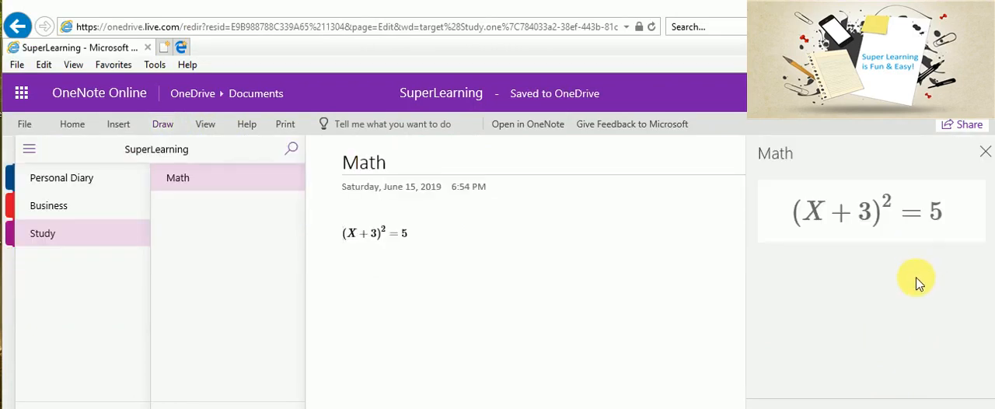
pyautogui.moveTo(918, 287)
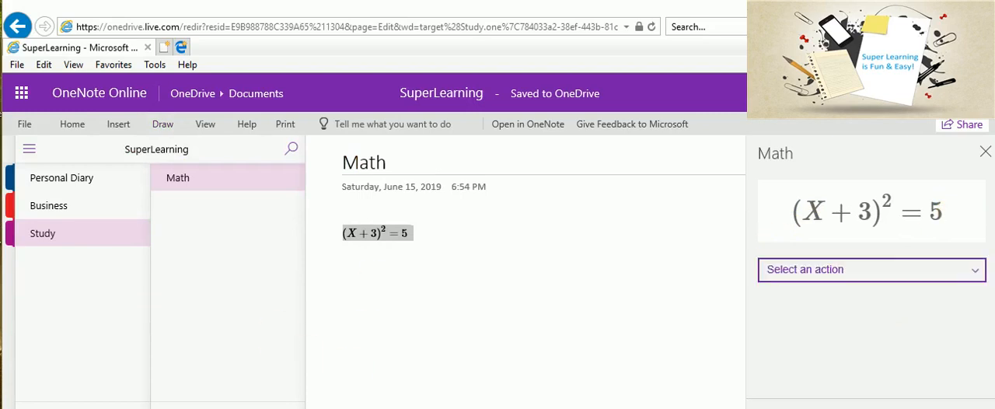
# Step: Solve for X with short square-root steps, giving X = √5 − 3 or −(√5 + 3)
pyautogui.click(871, 269)
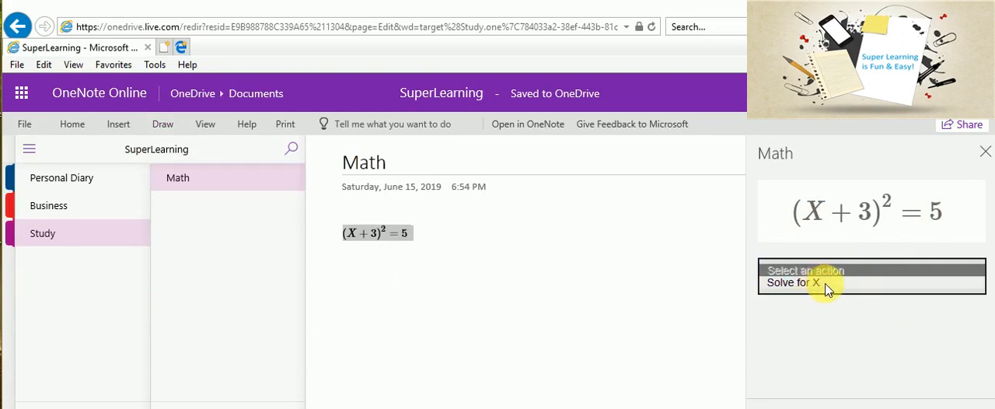
pyautogui.moveTo(829, 290)
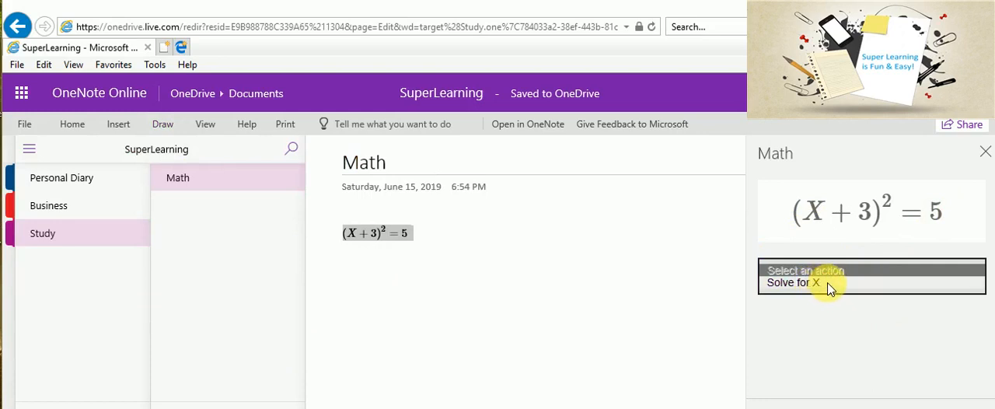
pyautogui.click(791, 283)
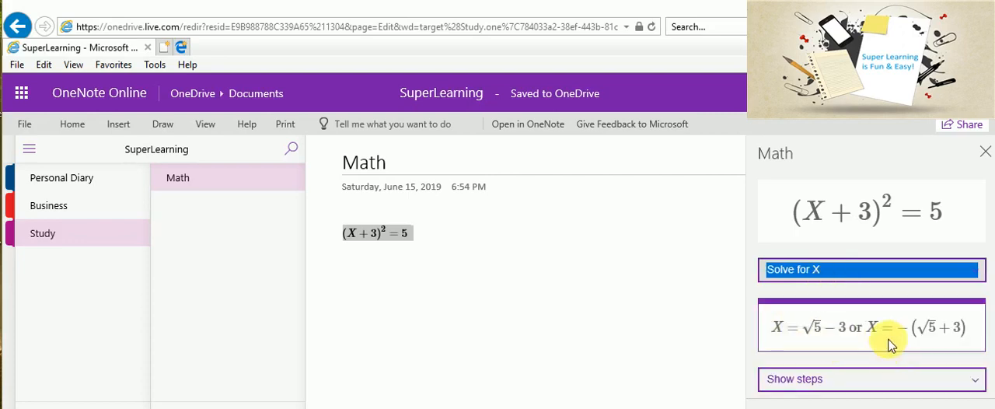
pyautogui.moveTo(922, 351)
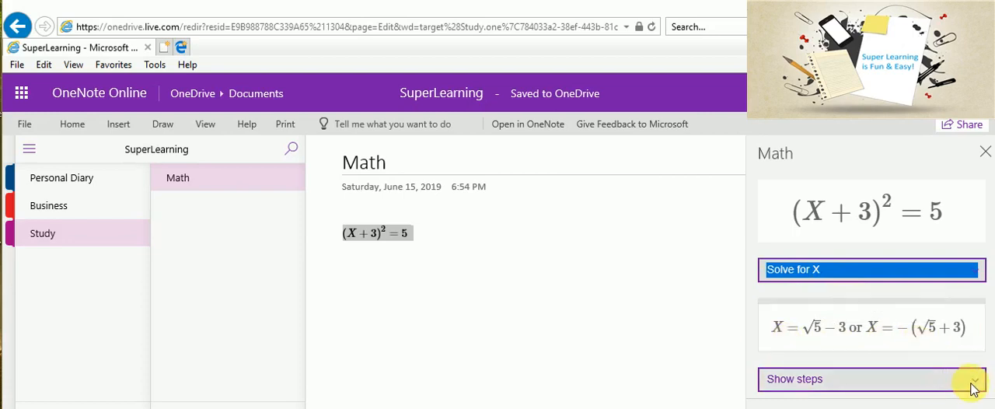
pyautogui.click(975, 381)
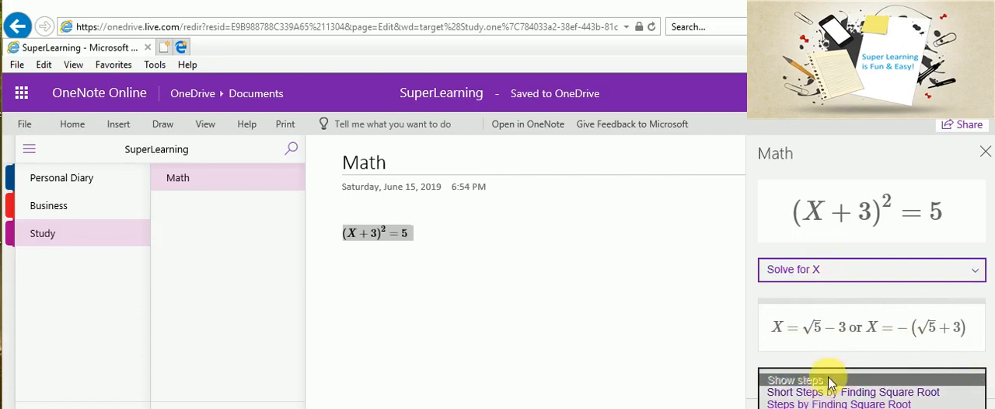
pyautogui.click(854, 392)
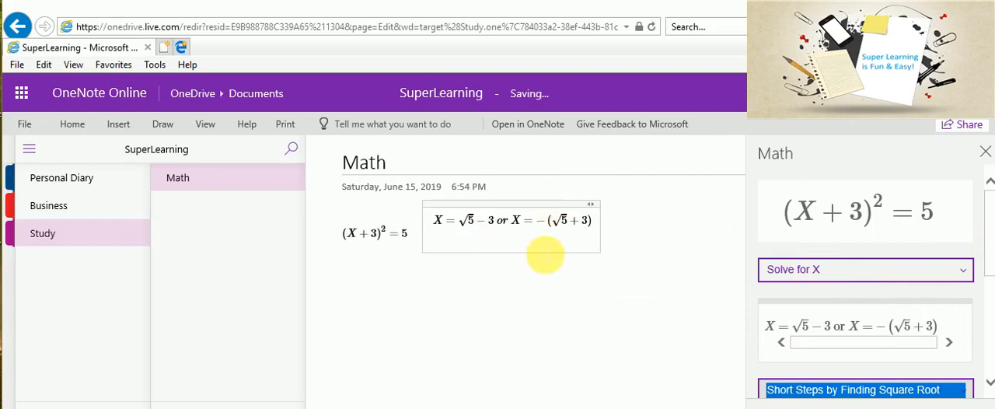
pyautogui.moveTo(659, 233)
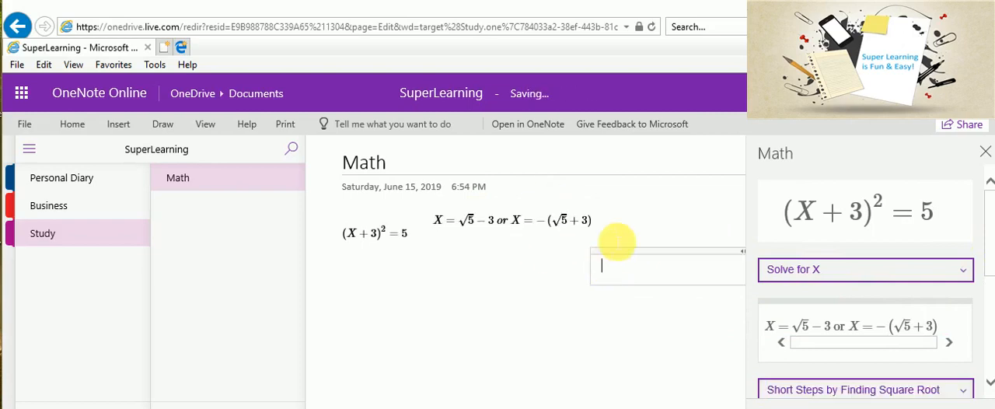
pyautogui.moveTo(693, 283)
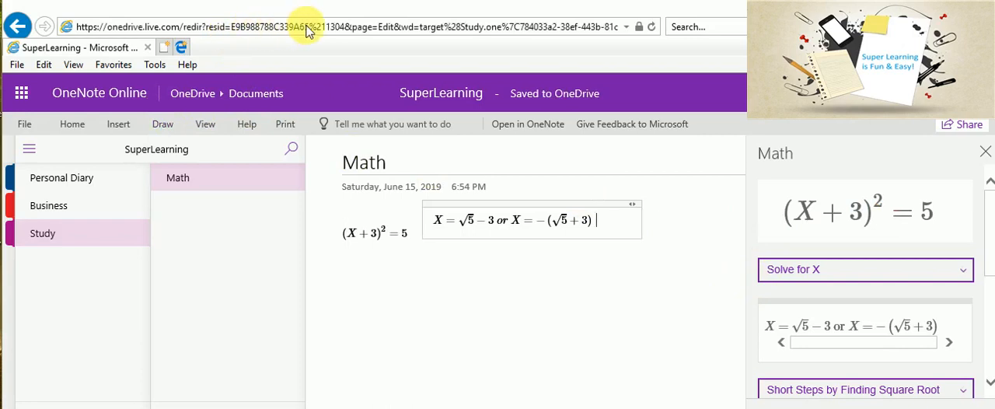
pyautogui.moveTo(200, 193)
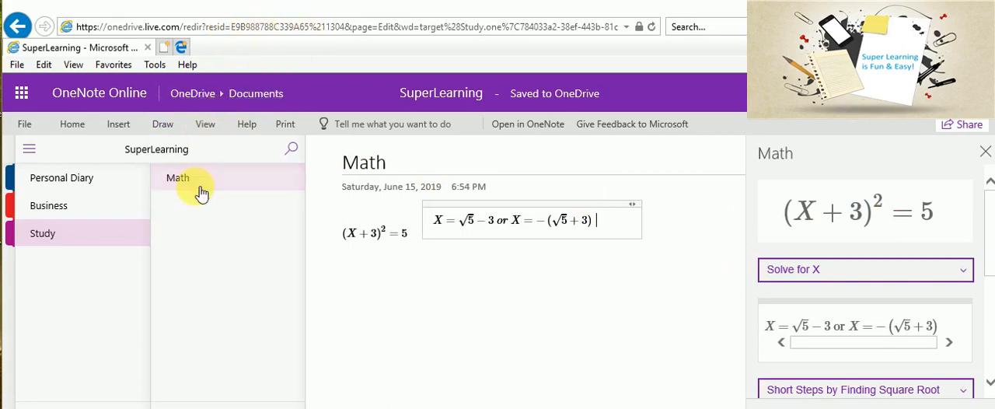
pyautogui.moveTo(200, 185)
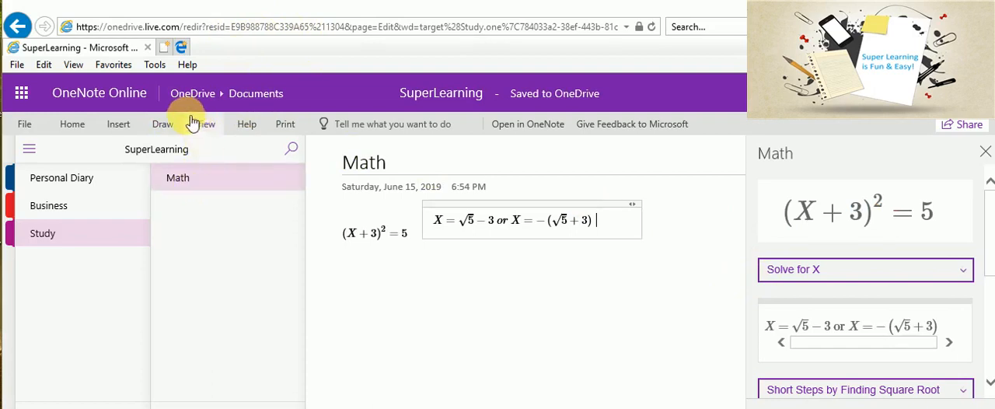
pyautogui.moveTo(529, 153)
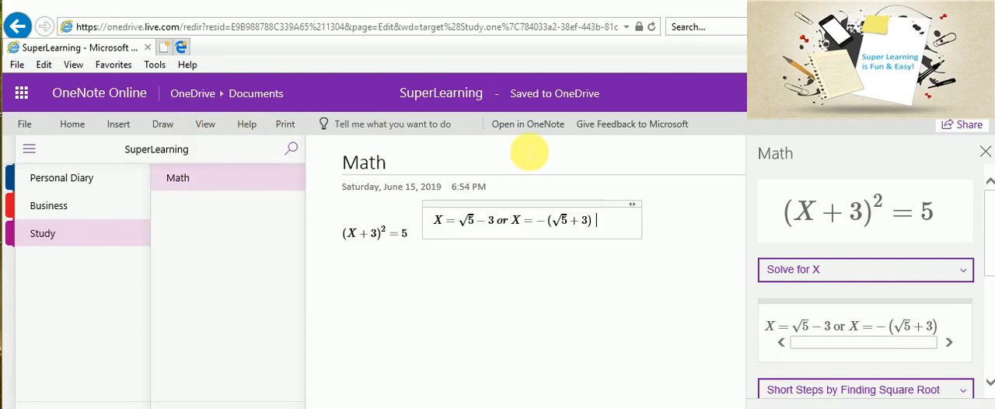
pyautogui.click(162, 123)
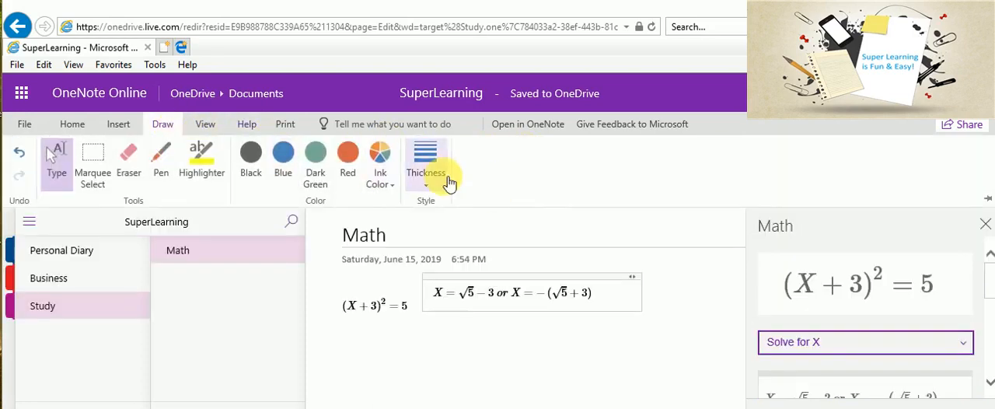
pyautogui.moveTo(481, 189)
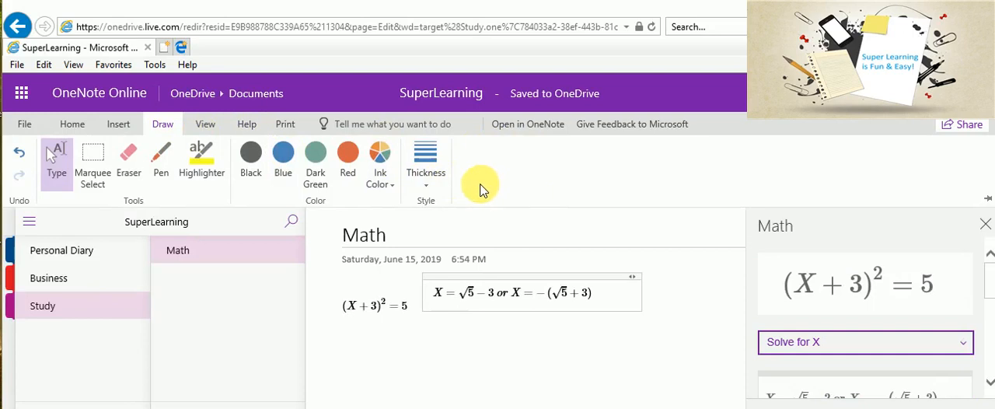
pyautogui.click(205, 124)
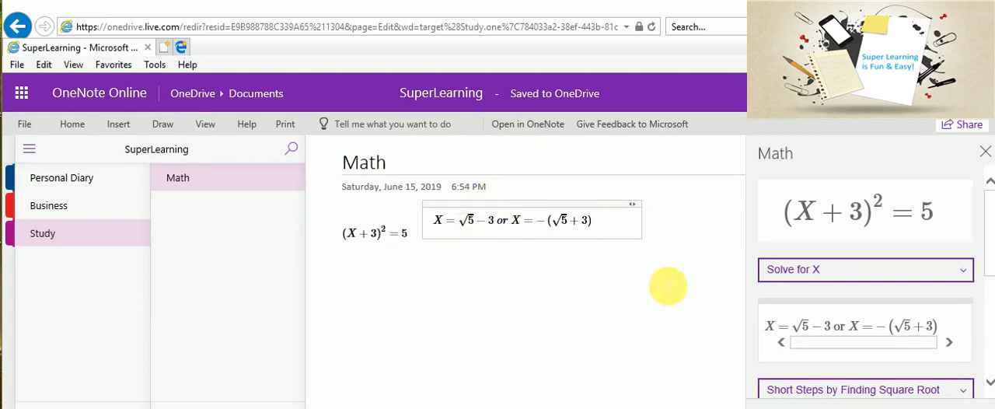
pyautogui.moveTo(670, 255)
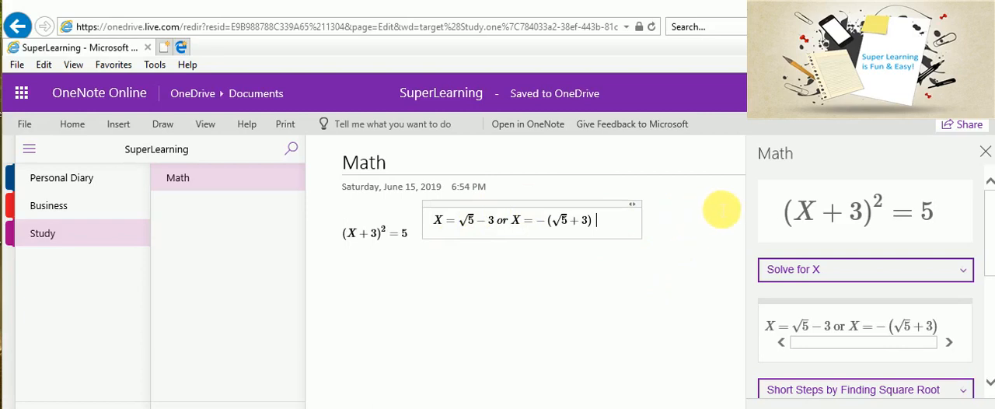
pyautogui.moveTo(637, 318)
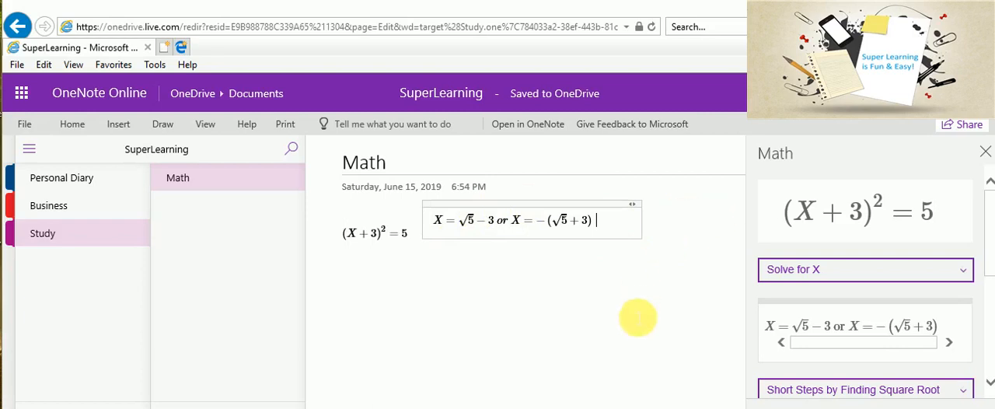
pyautogui.moveTo(661, 286)
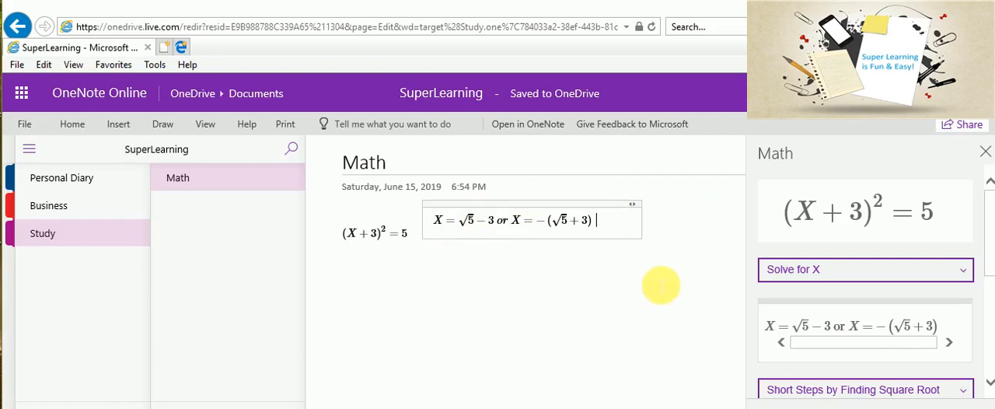
pyautogui.moveTo(668, 250)
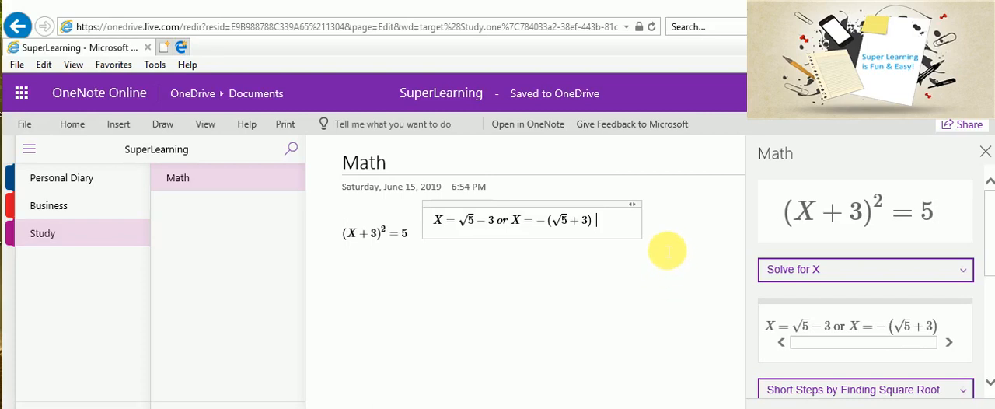
pyautogui.moveTo(698, 236)
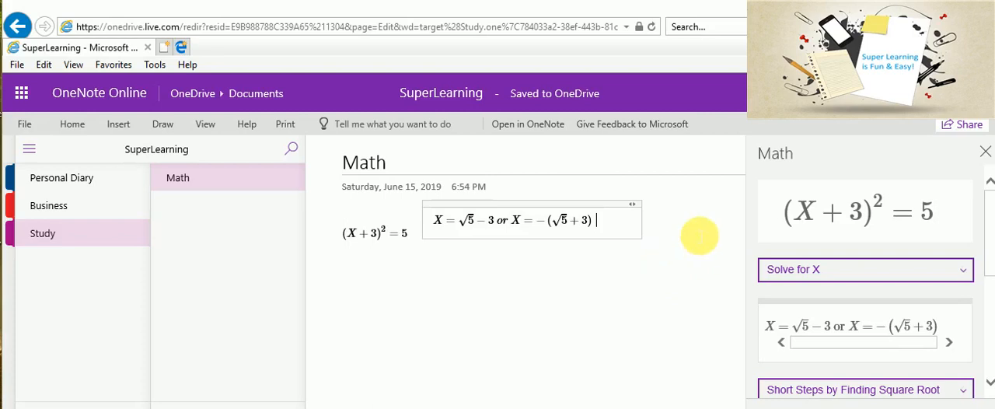